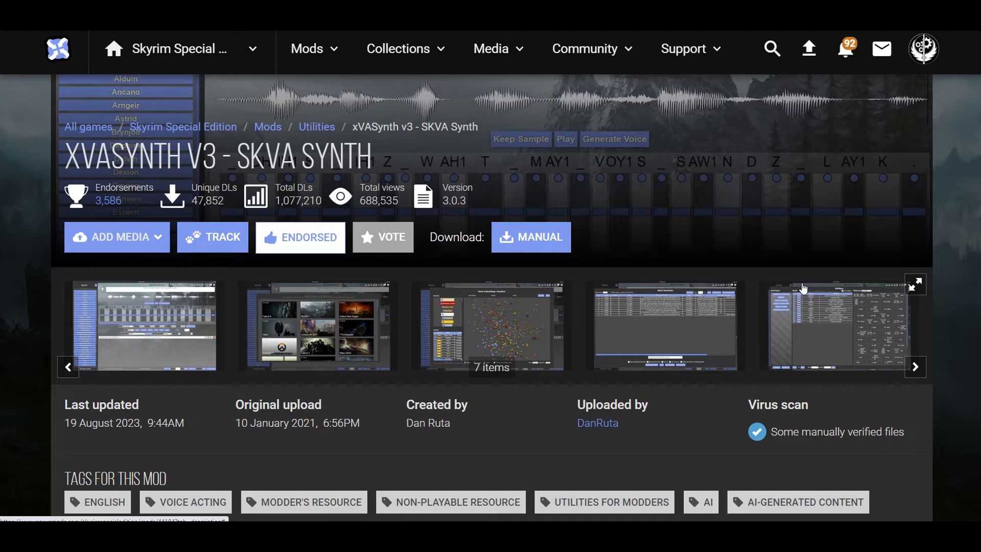
pyautogui.moveTo(659, 240)
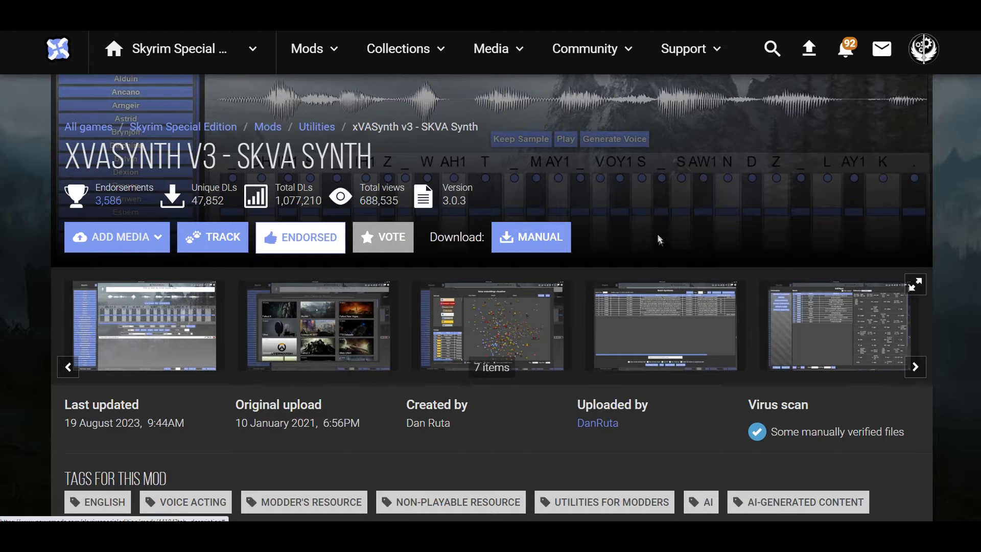
# Open the va synth folder in Downloads to view xVASynth_2.1 and the voice archives
pyautogui.scroll(-3)
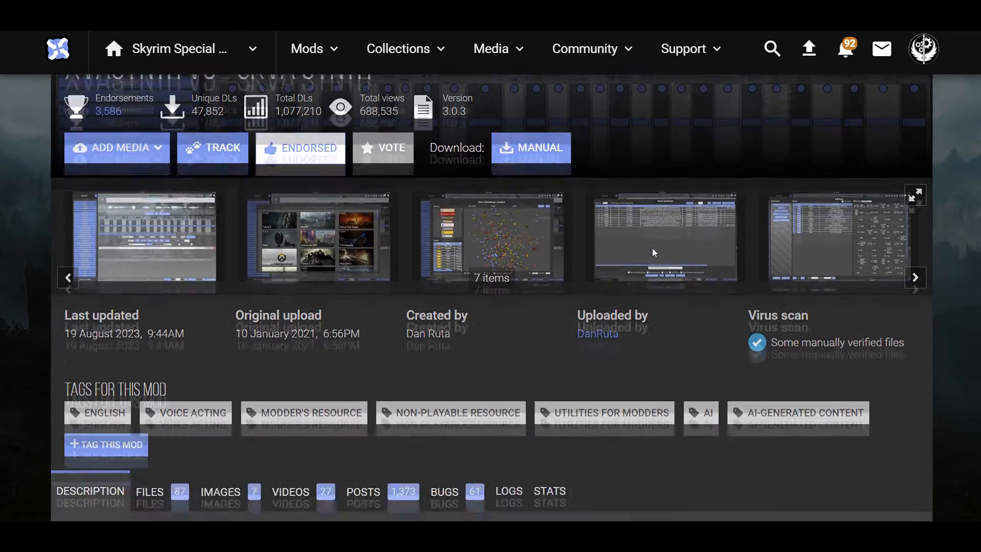
pyautogui.scroll(-3)
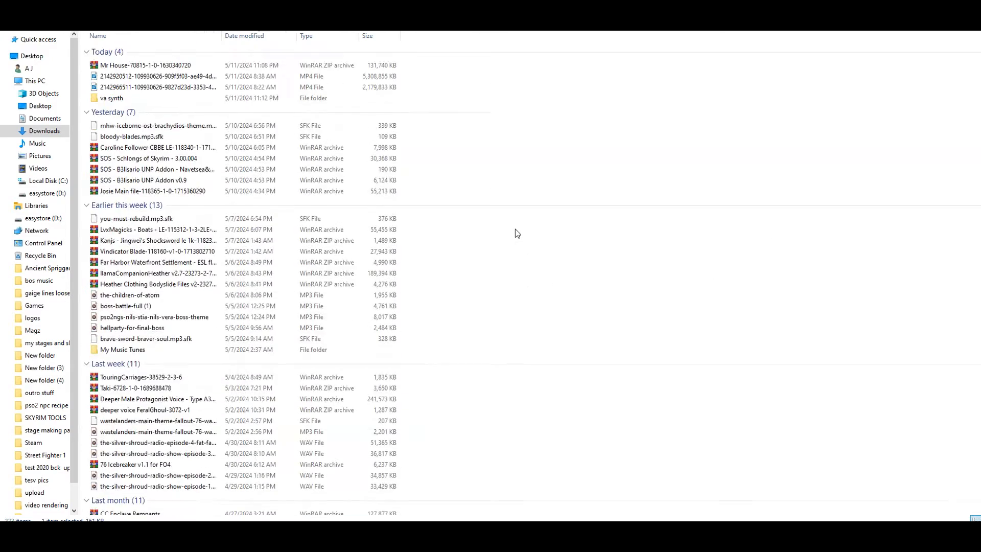
pyautogui.moveTo(112, 114)
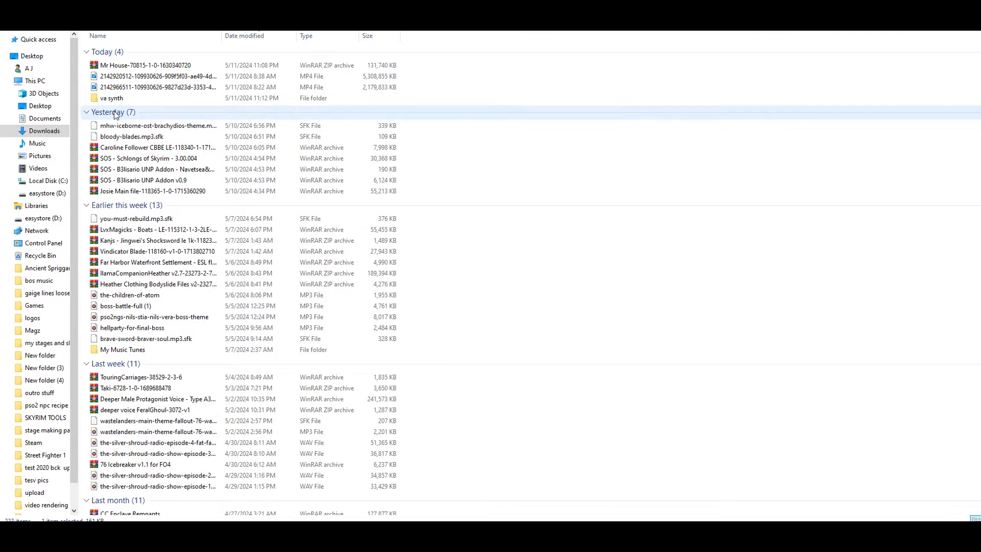
pyautogui.click(113, 98)
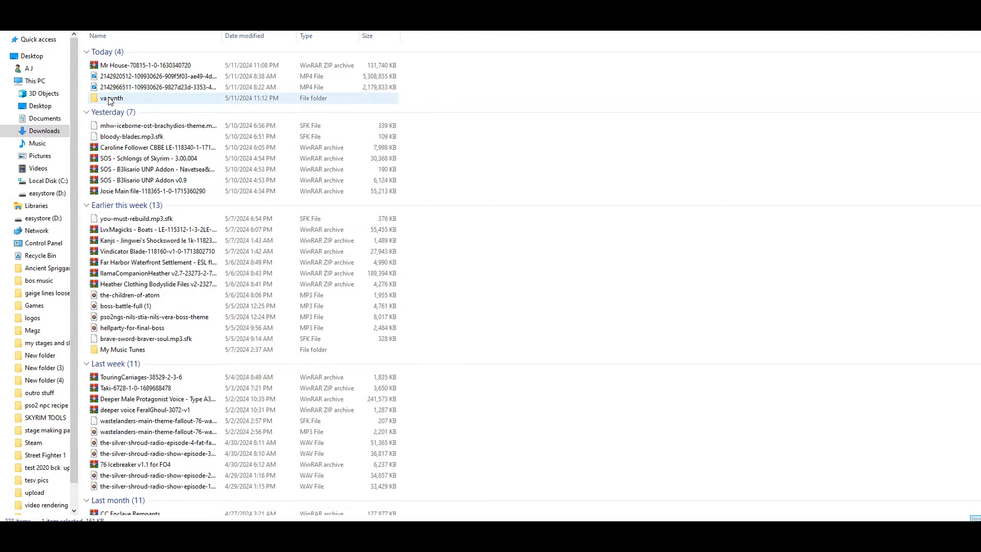
pyautogui.doubleClick(112, 98)
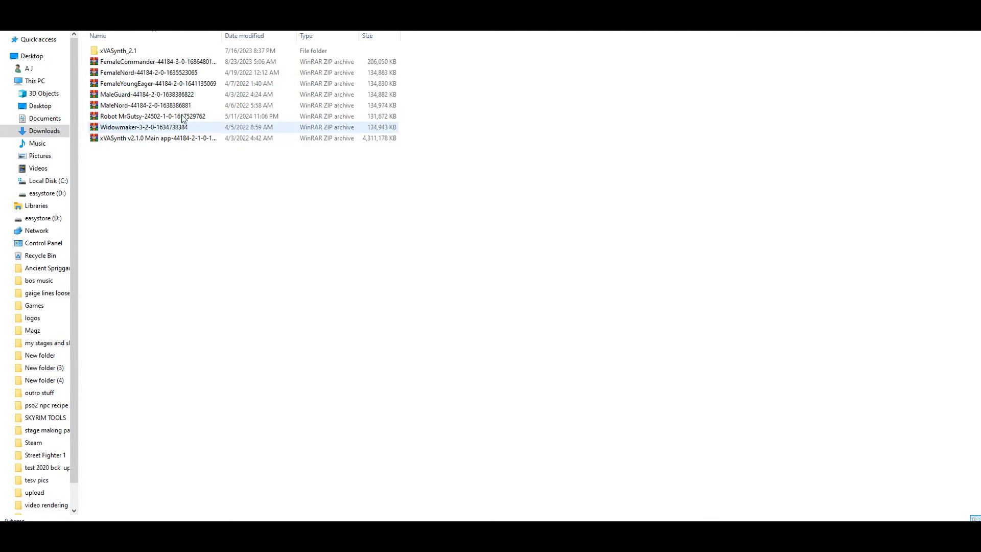
pyautogui.click(148, 72)
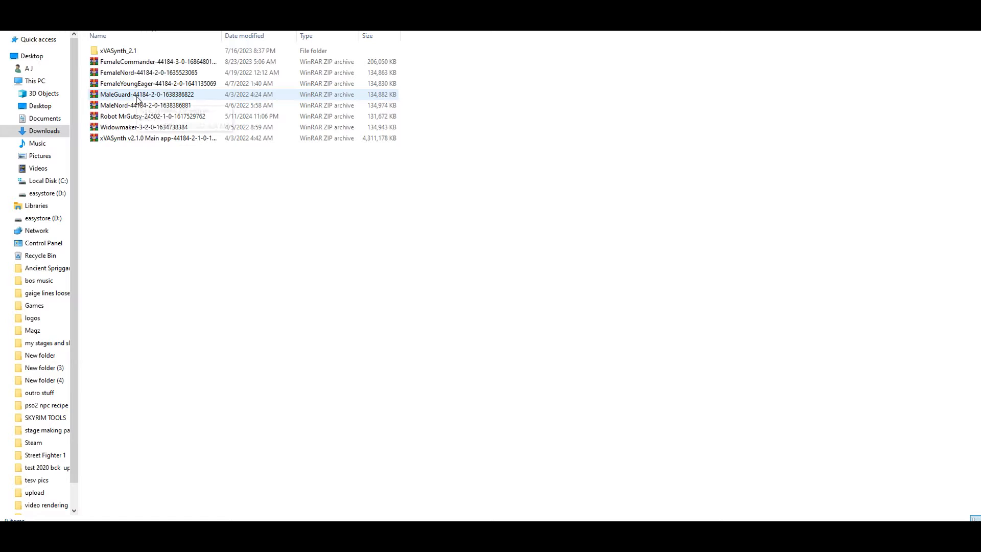
pyautogui.moveTo(149, 95)
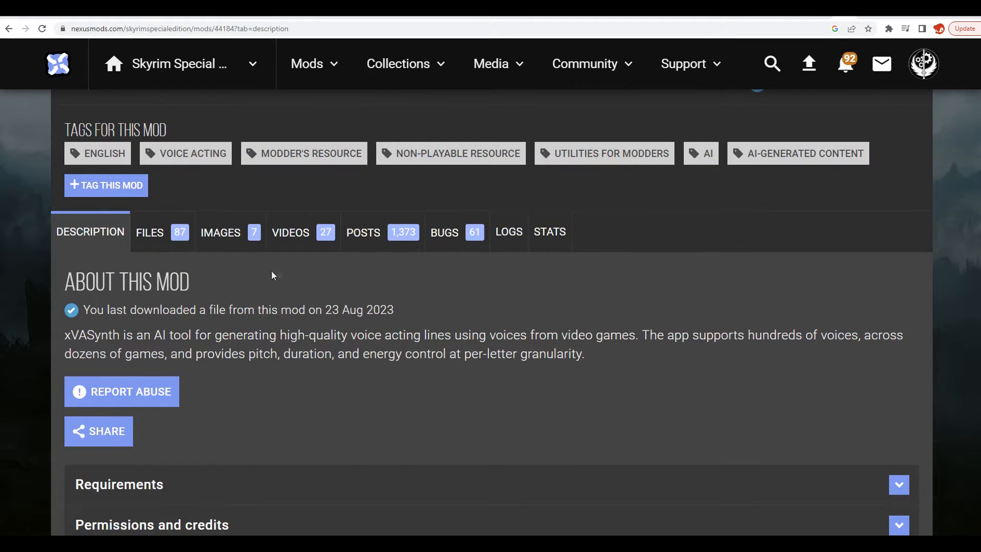
# Show the Skyrim mod's Files tab and scroll to optional voice models like Alduin and Ancano
pyautogui.click(148, 232)
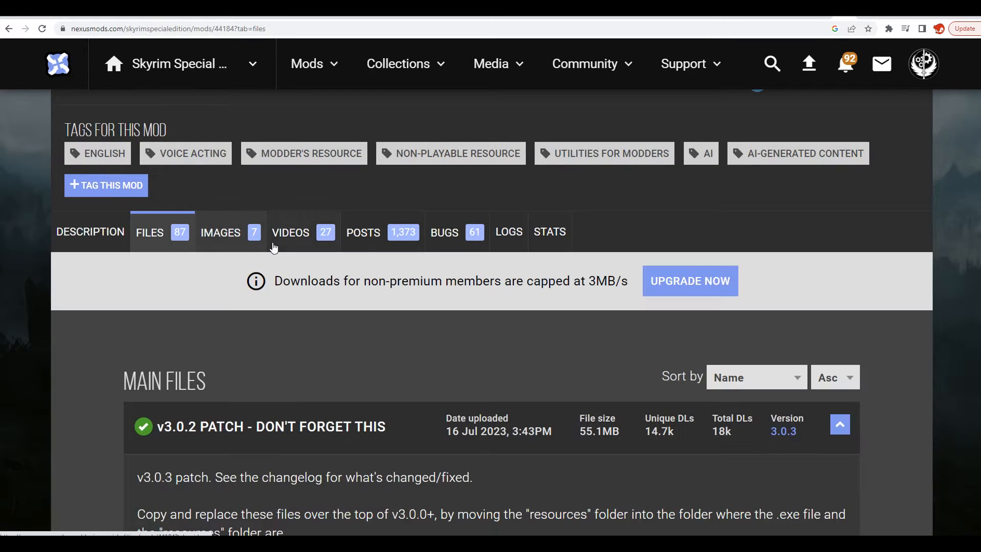
pyautogui.scroll(-3)
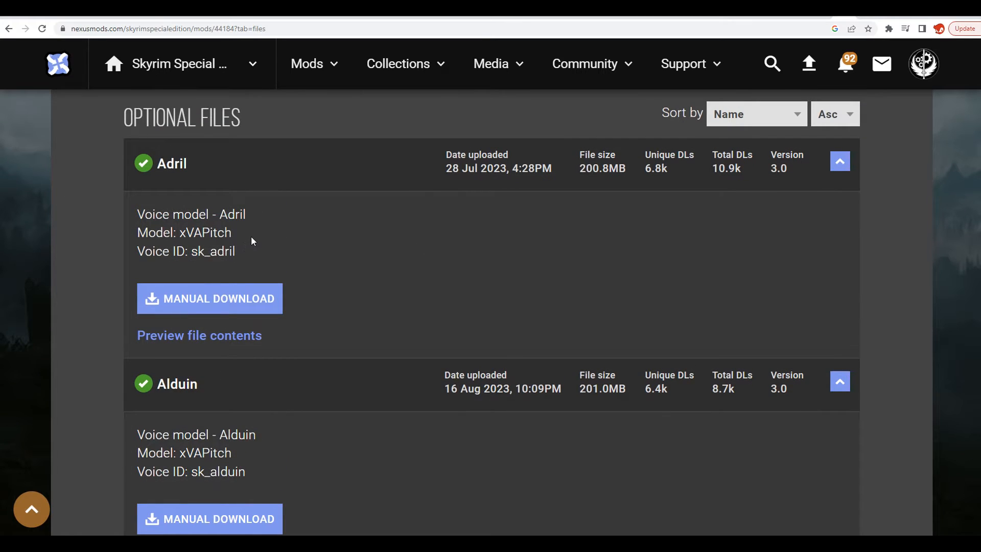
pyautogui.scroll(-3)
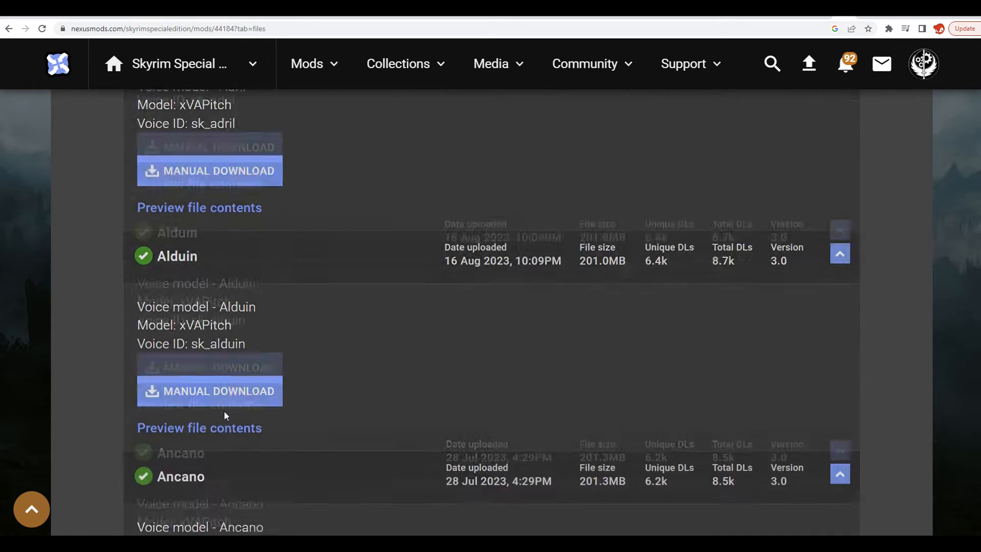
pyautogui.scroll(-3)
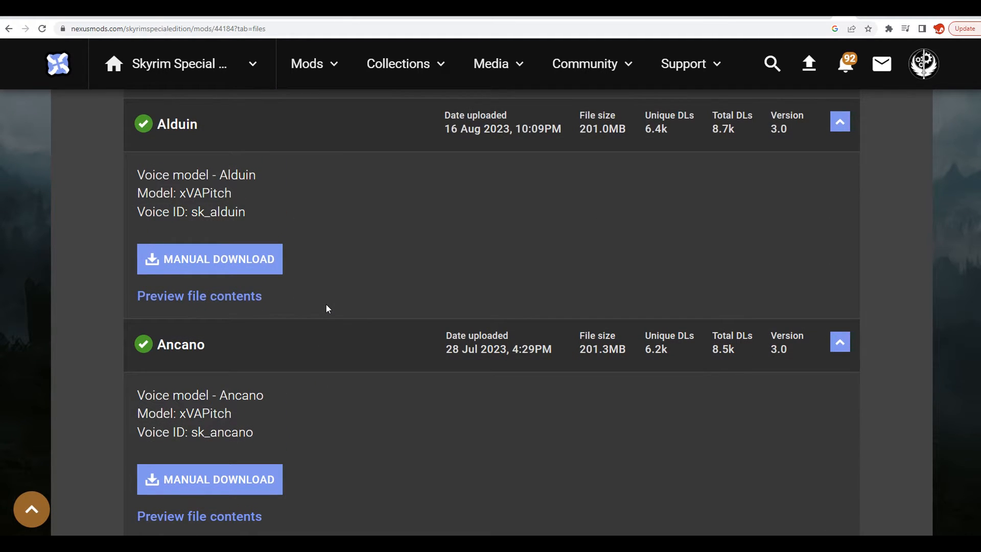
pyautogui.moveTo(391, 242)
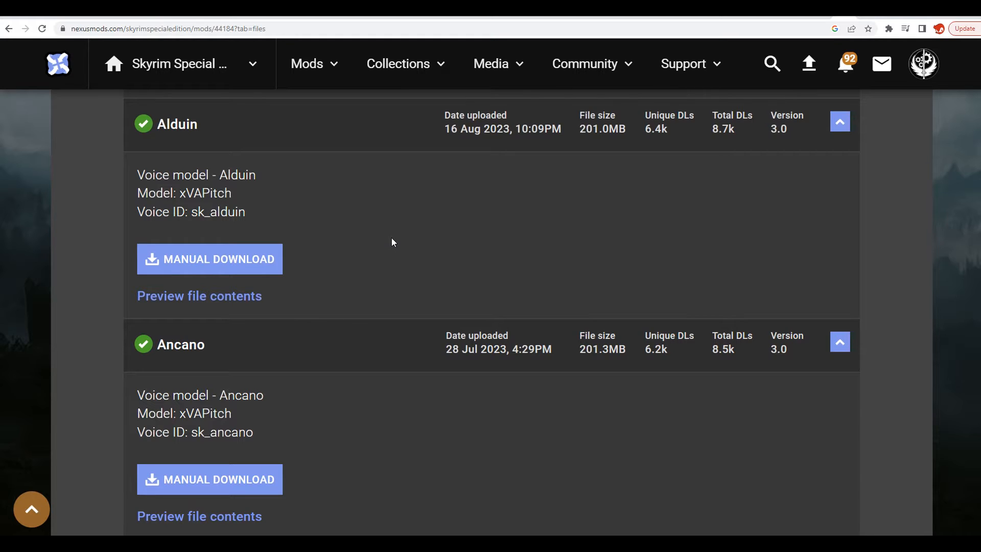
pyautogui.moveTo(332, 138)
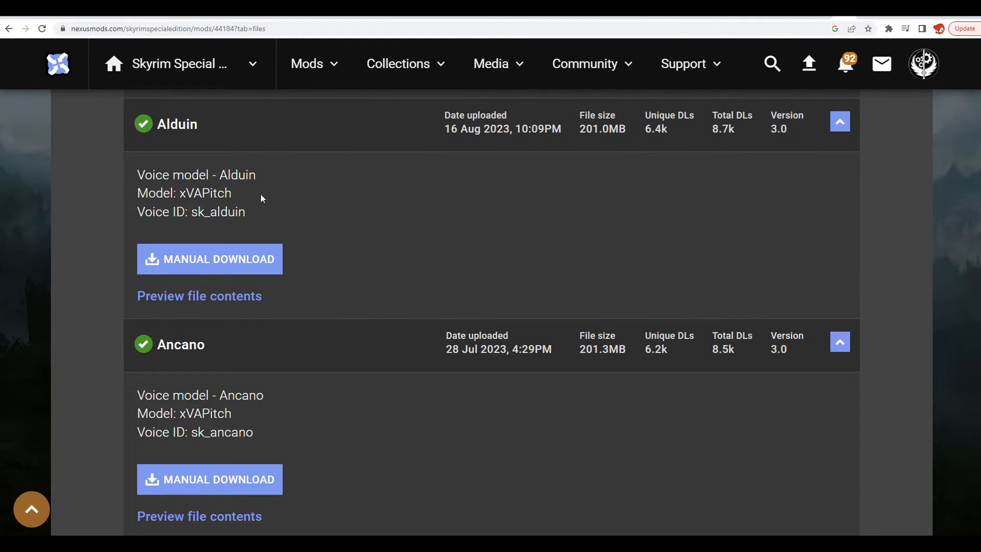
pyautogui.moveTo(211, 234)
pyautogui.write('va synth')
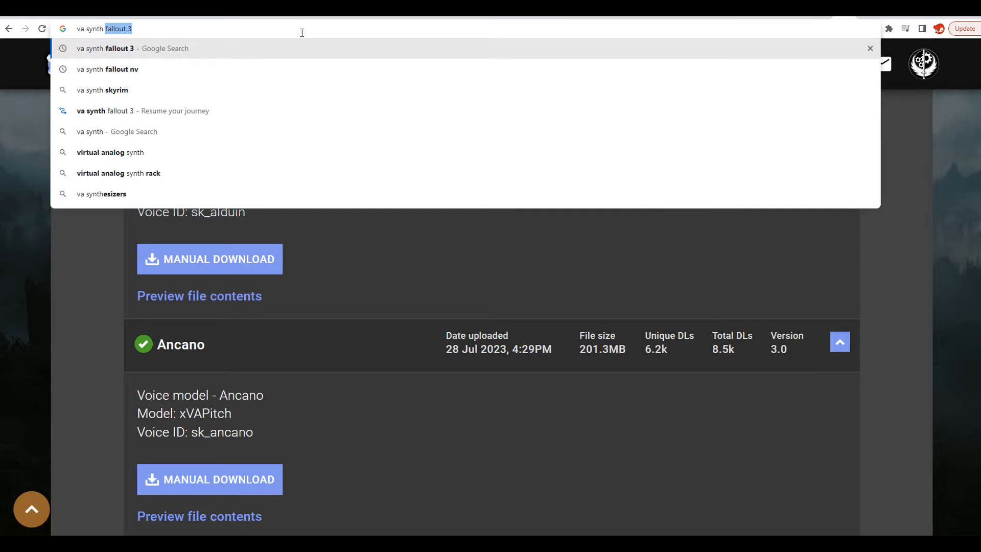
# Find the xVASynth New Vegas mod page and browse its optional voice model files, starting with Arcade
pyautogui.click(107, 69)
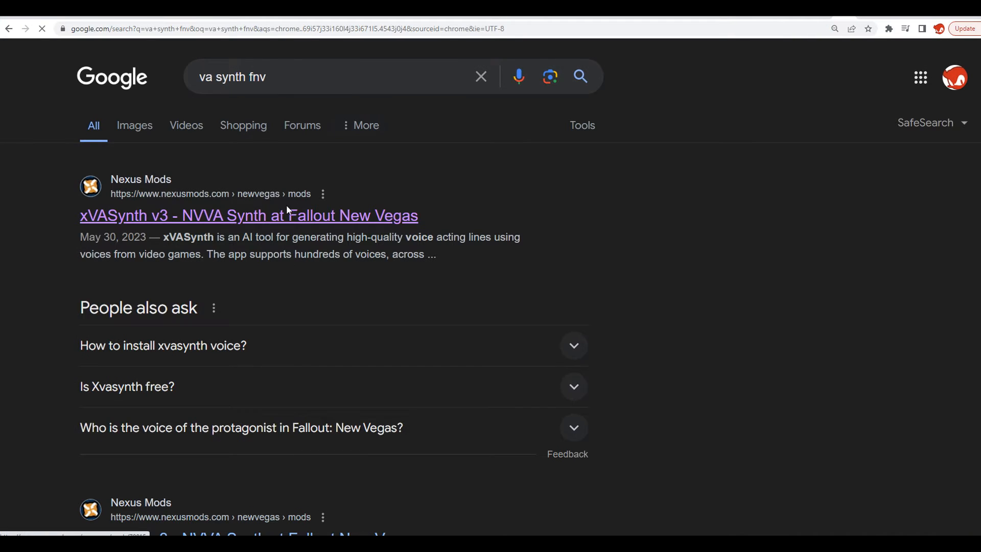
pyautogui.click(249, 215)
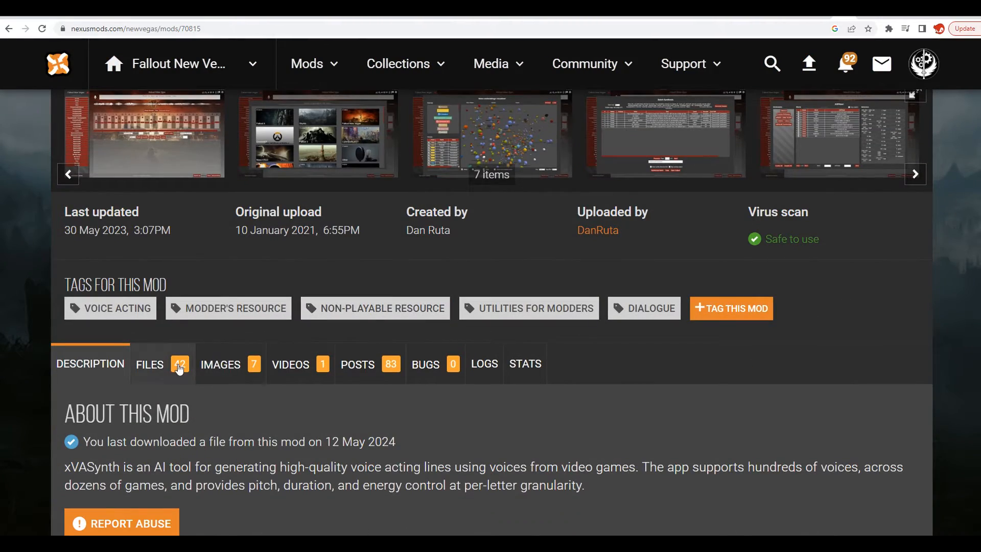
pyautogui.click(150, 364)
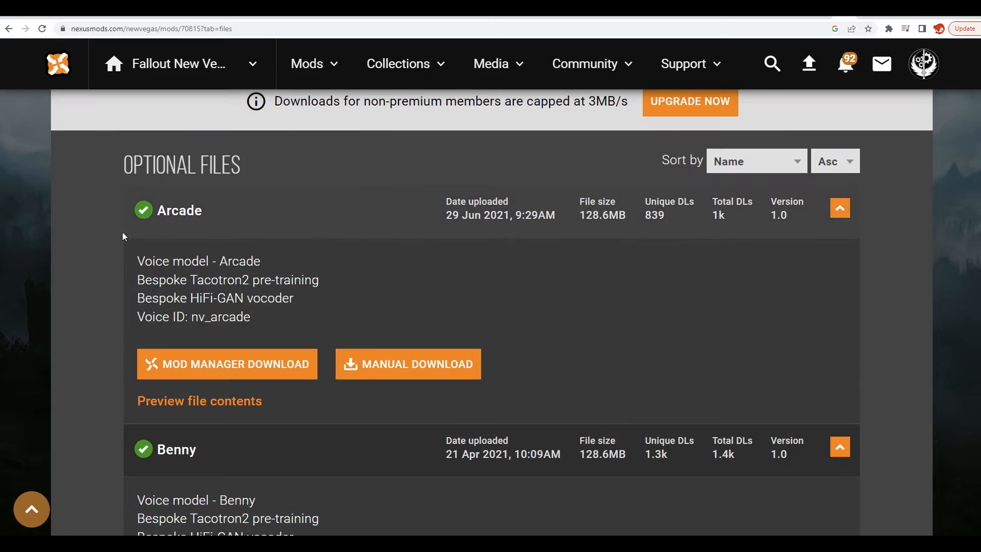
pyautogui.scroll(-3)
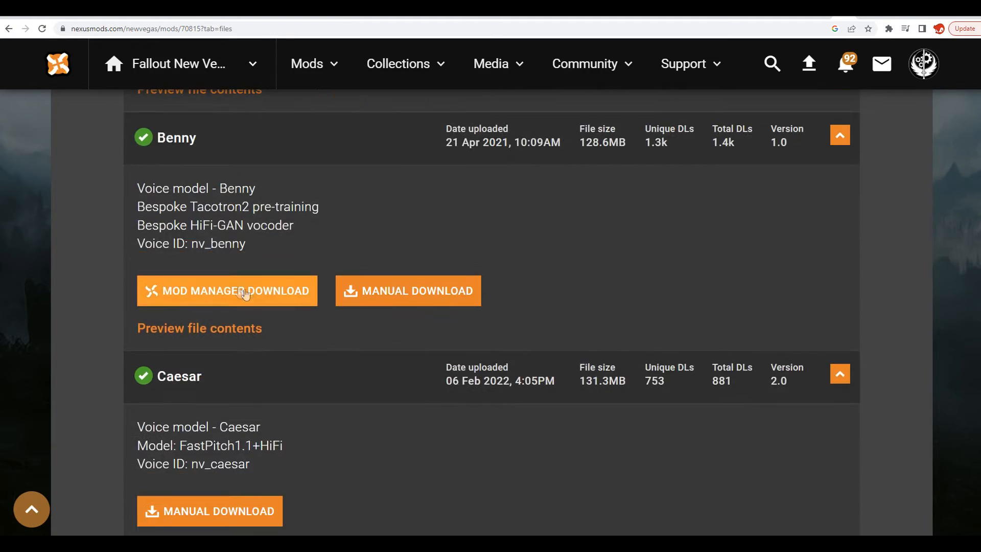
pyautogui.scroll(-3)
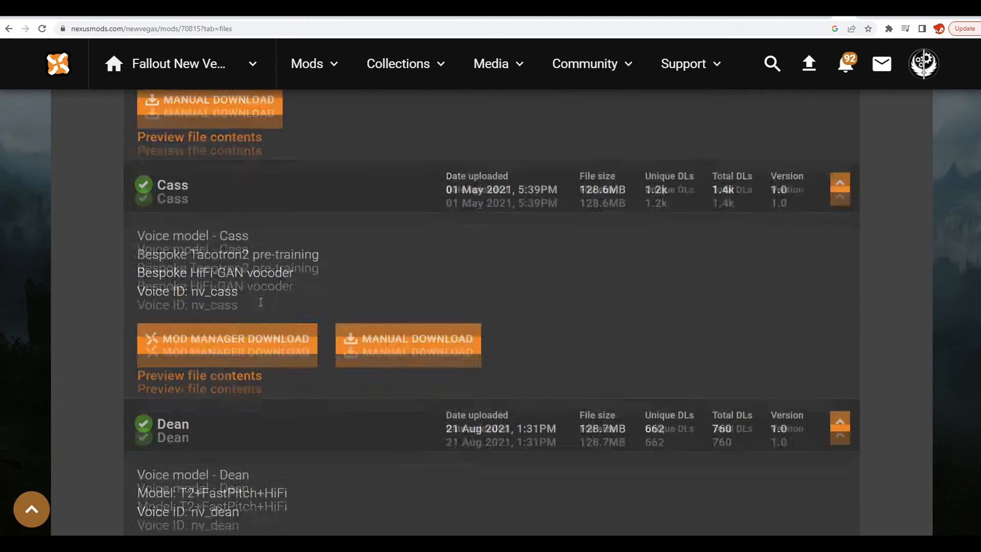
pyautogui.scroll(-3)
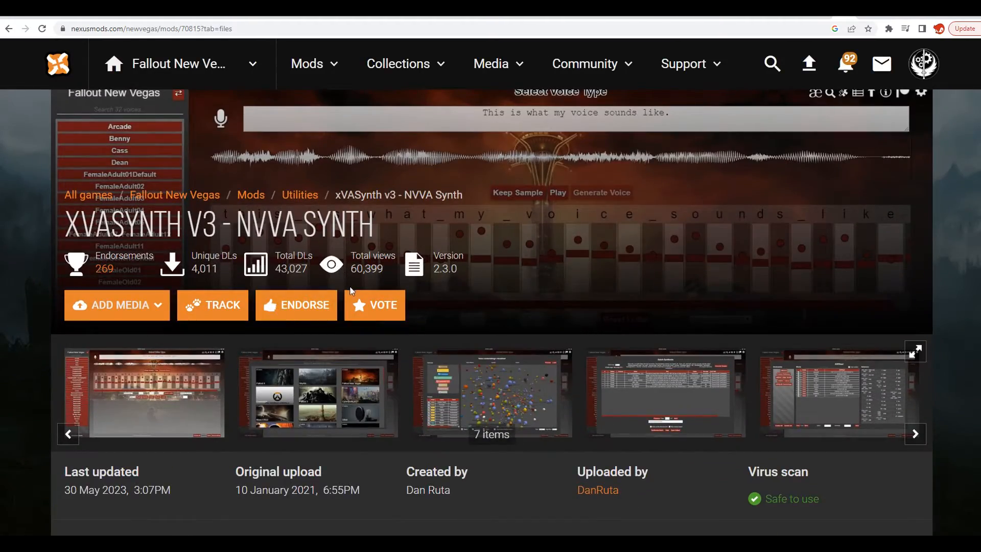
pyautogui.scroll(-3)
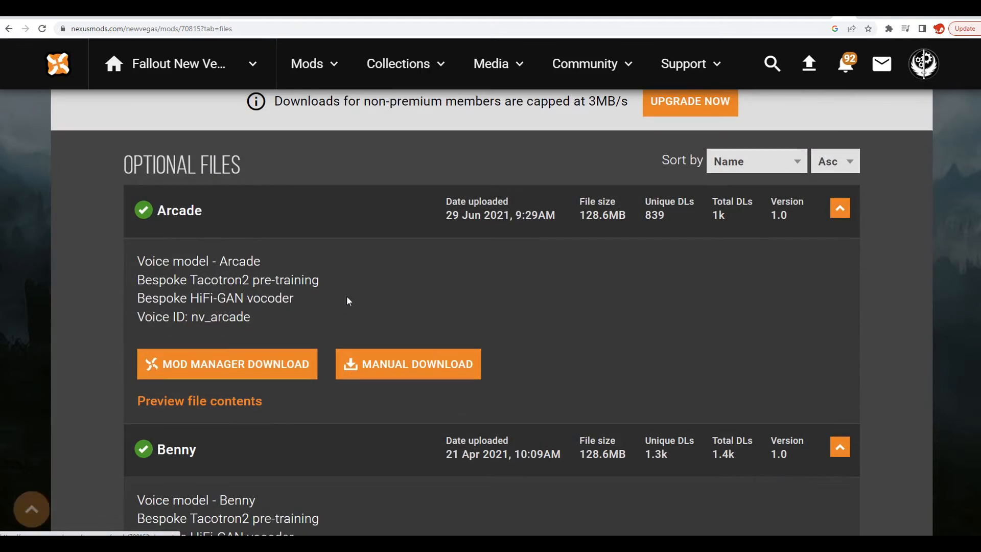
pyautogui.scroll(-3)
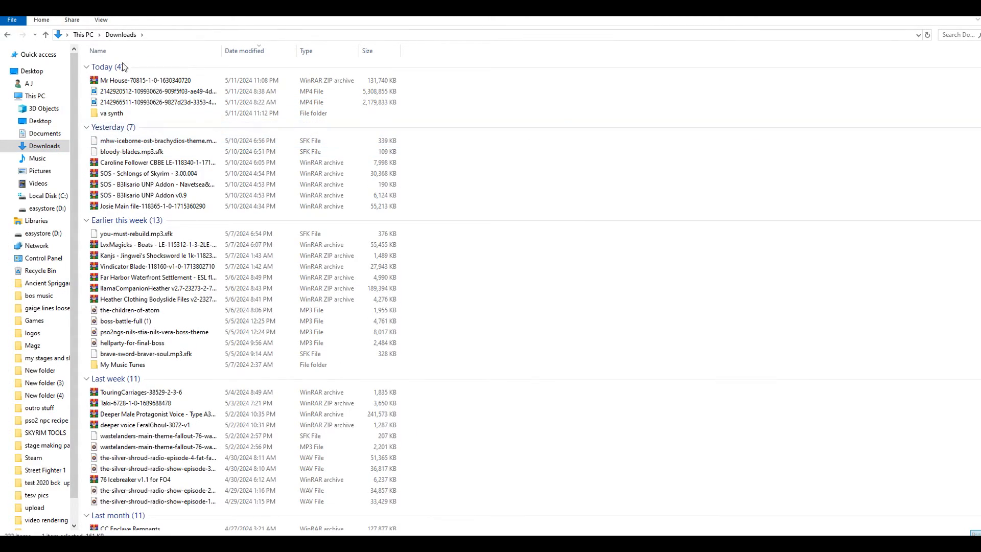
# Open the va synth folder and then the xVASynth_2.1 program folder
pyautogui.click(112, 113)
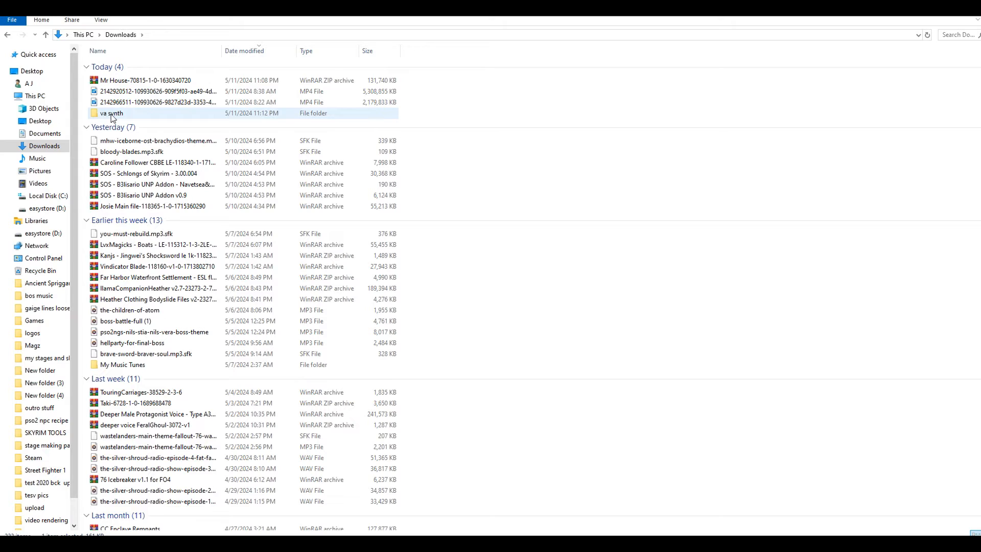
pyautogui.doubleClick(111, 113)
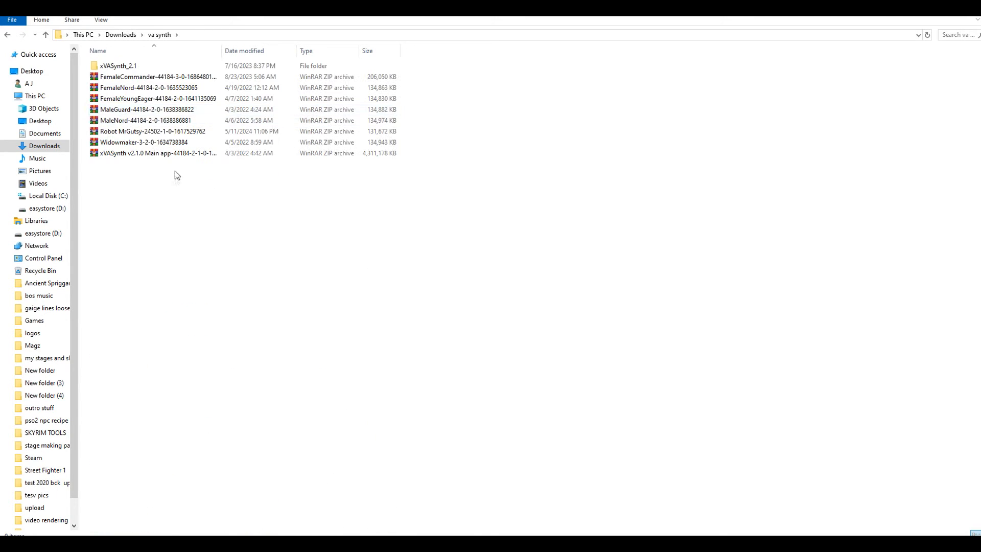
pyautogui.click(118, 66)
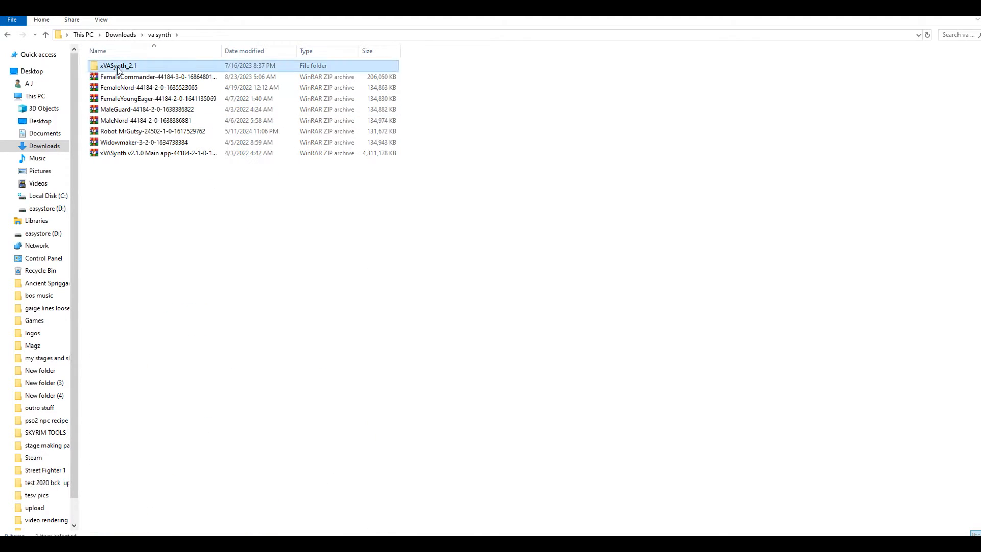
pyautogui.doubleClick(118, 66)
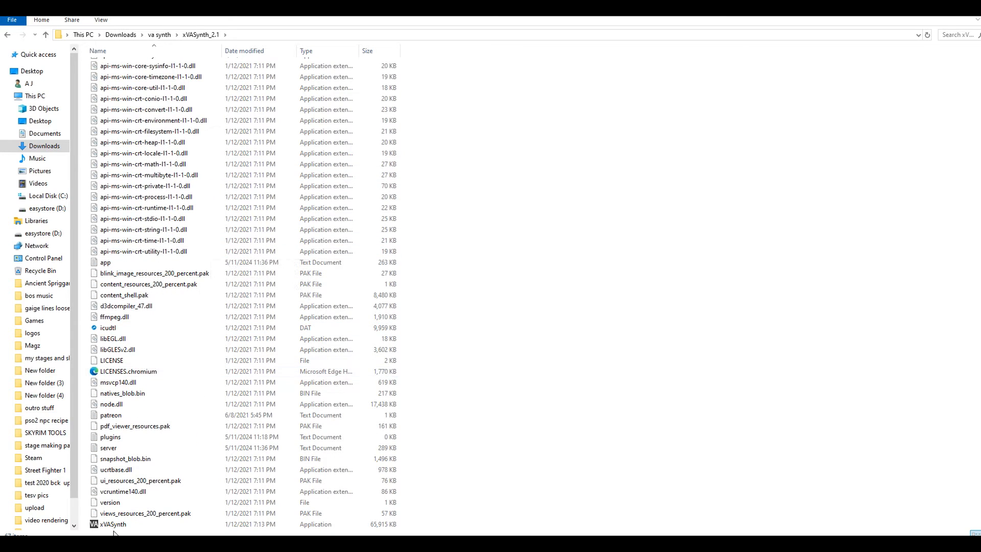
# Test-launch xVASynth.exe, then return to the va synth folder
pyautogui.doubleClick(111, 524)
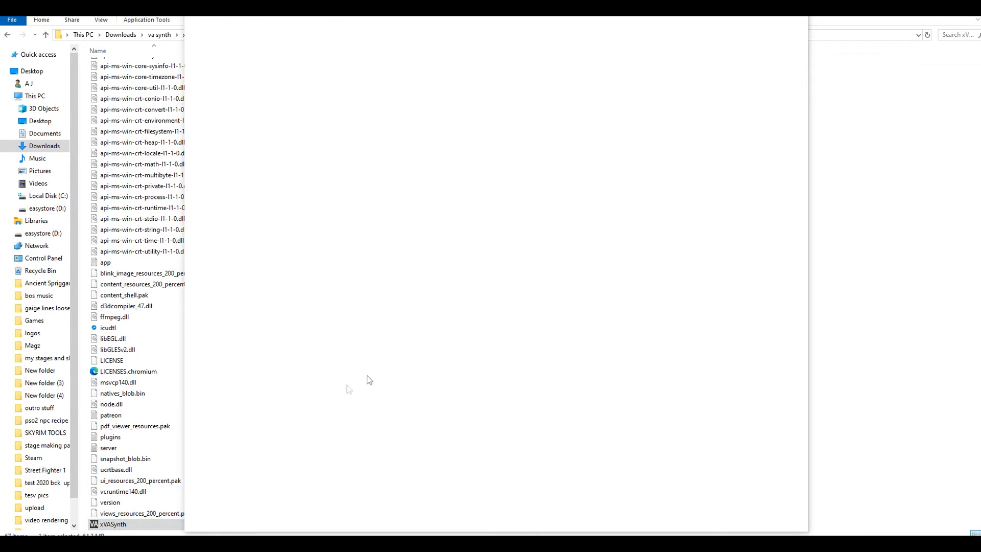
pyautogui.doubleClick(111, 524)
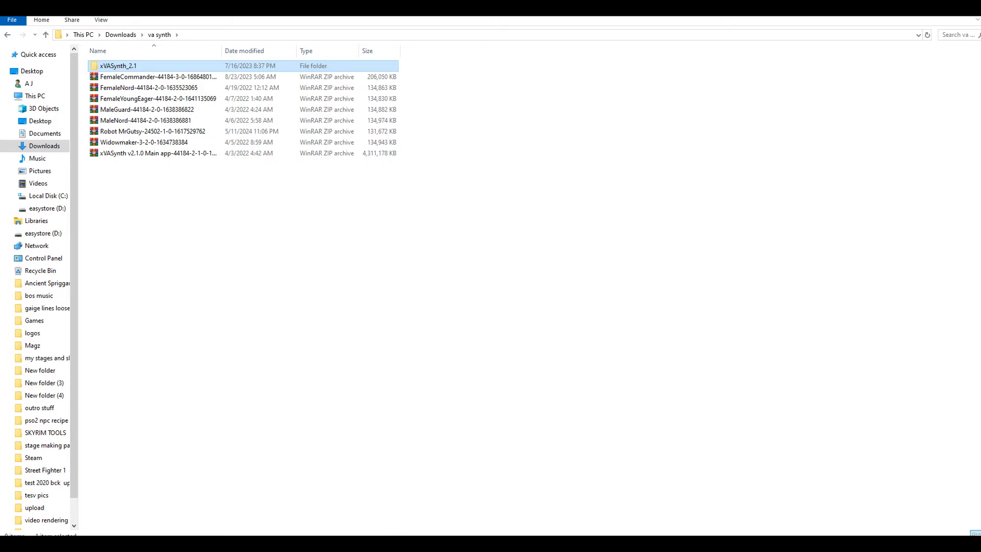
pyautogui.doubleClick(157, 153)
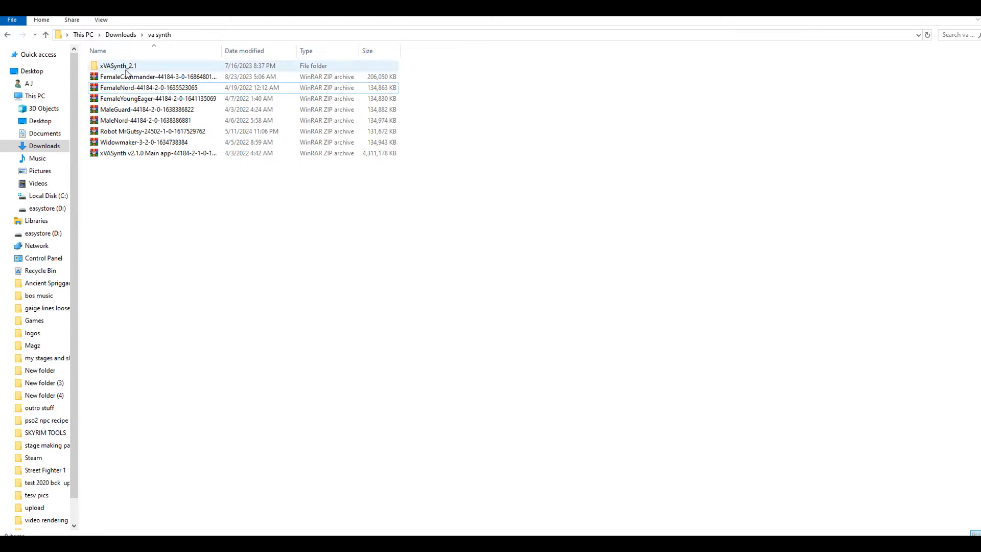
# Navigate xVASynth_2.1 > resources > app > models > falloutnv and find the folder empty
pyautogui.doubleClick(118, 66)
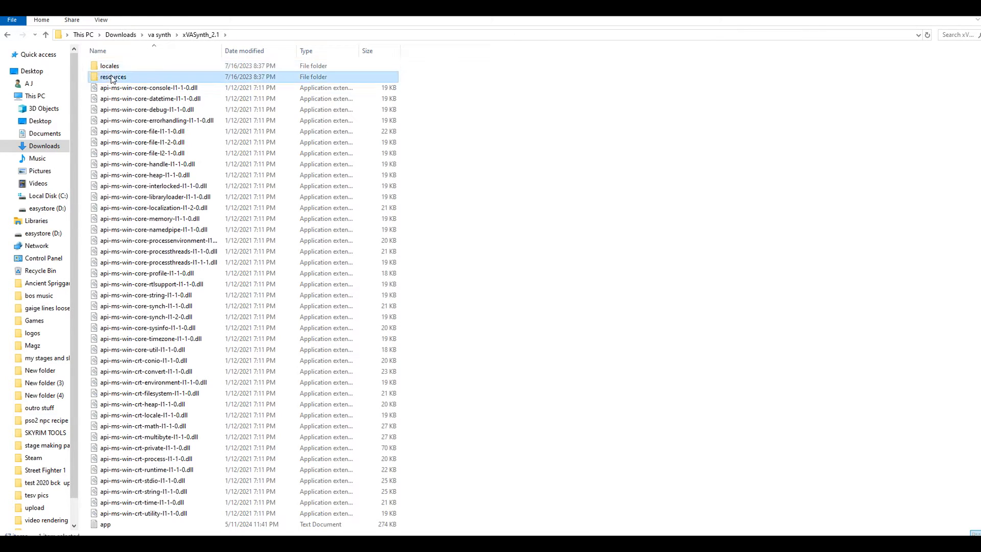
pyautogui.doubleClick(113, 76)
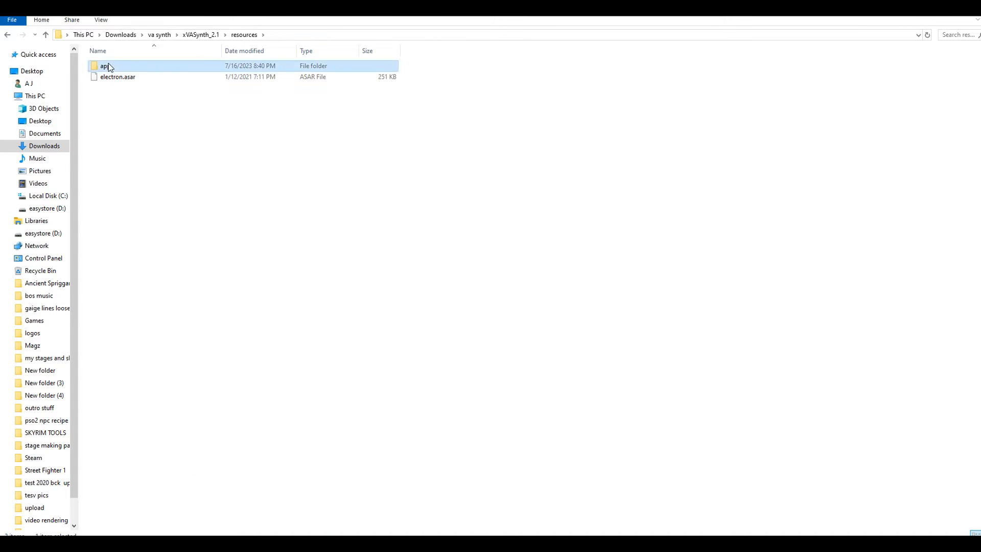
pyautogui.doubleClick(105, 66)
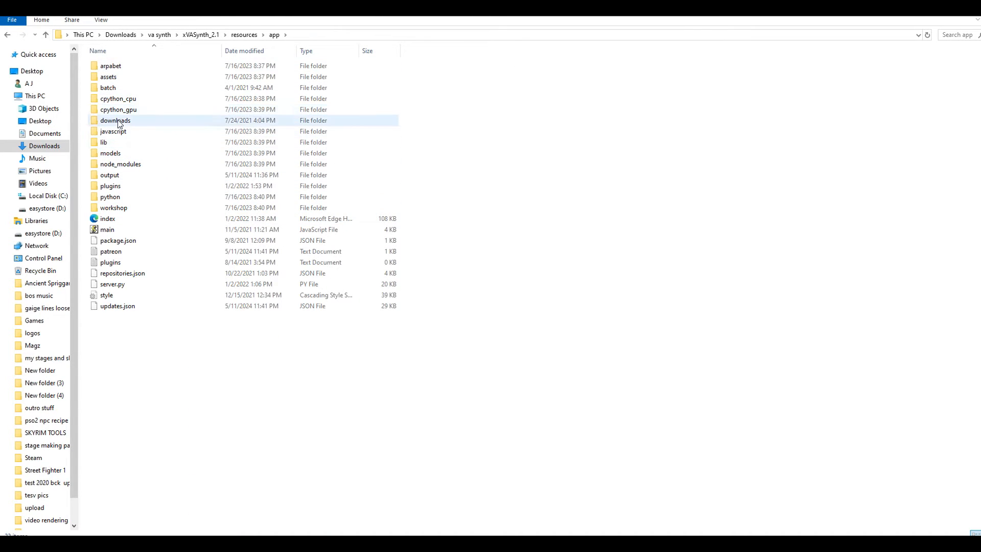
pyautogui.doubleClick(110, 153)
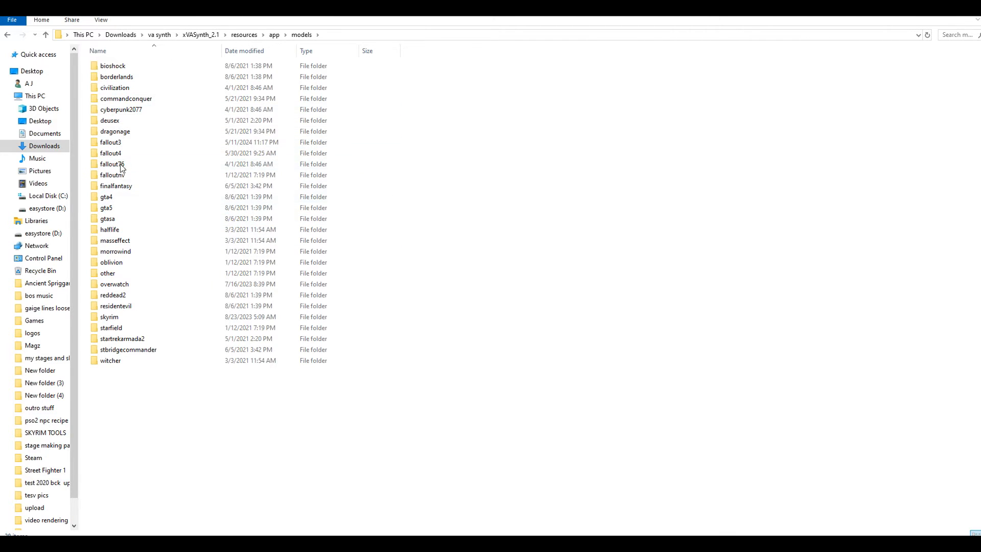
pyautogui.click(106, 196)
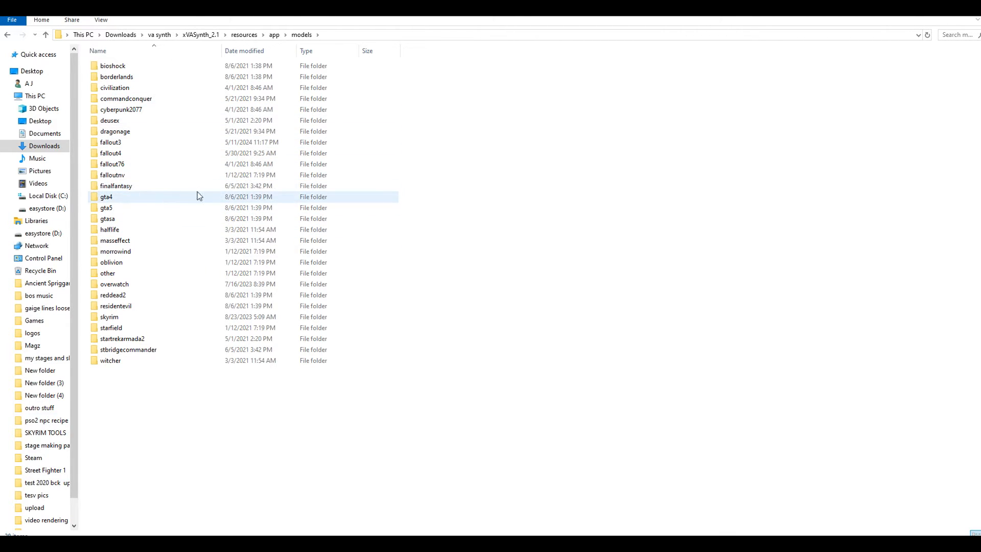
pyautogui.click(116, 186)
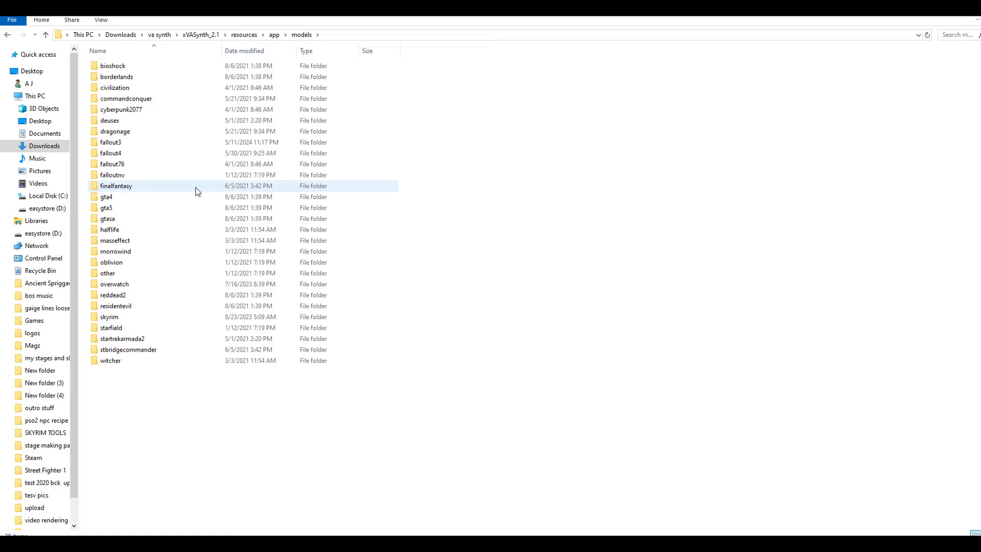
pyautogui.doubleClick(112, 175)
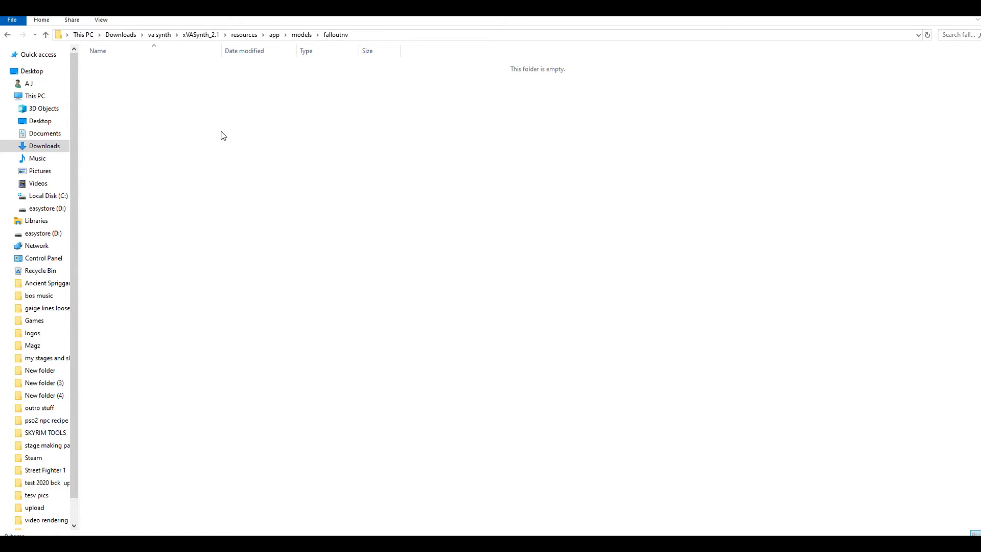
pyautogui.click(44, 145)
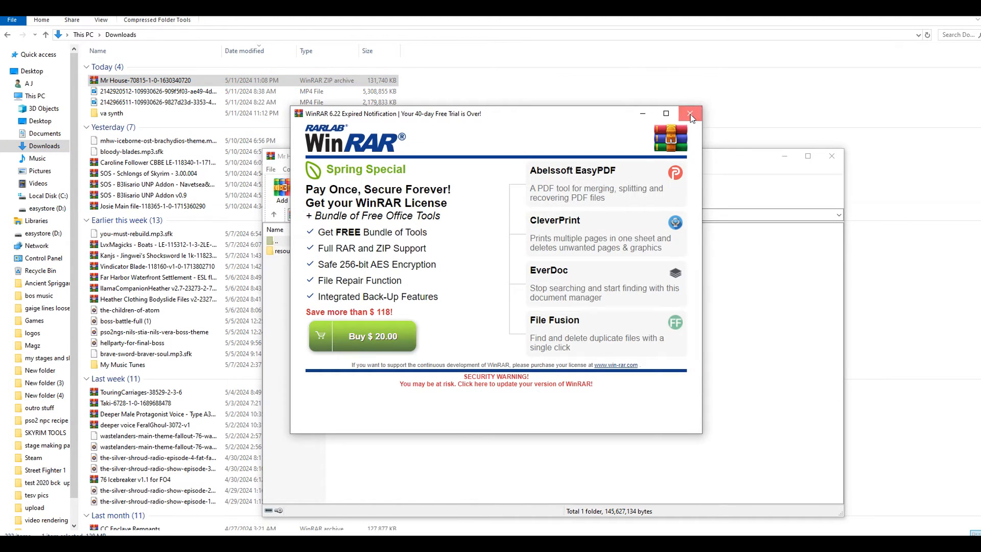
# Dismiss the WinRAR notice, open the archive's falloutnv models folder, and select all four nv_mrhouse files
pyautogui.click(689, 114)
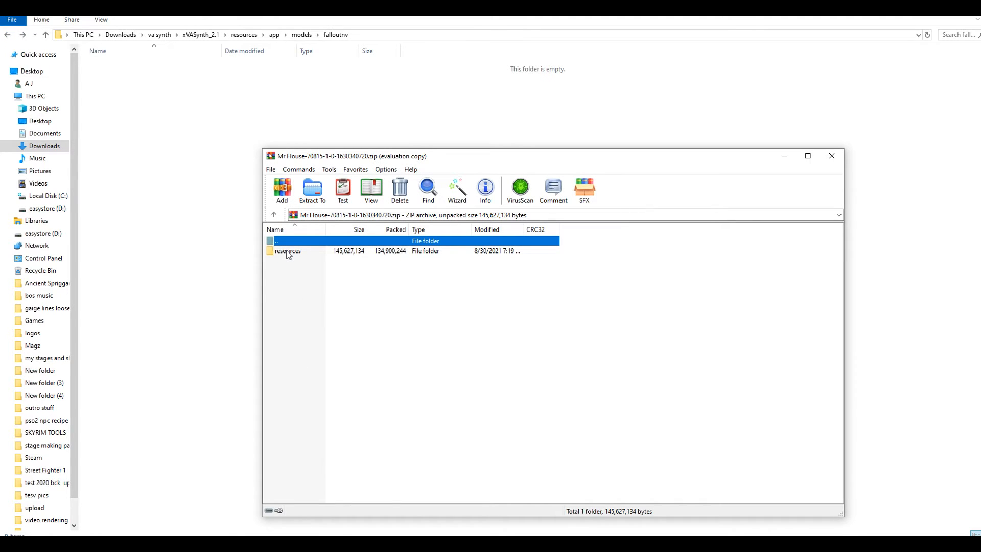
pyautogui.doubleClick(287, 251)
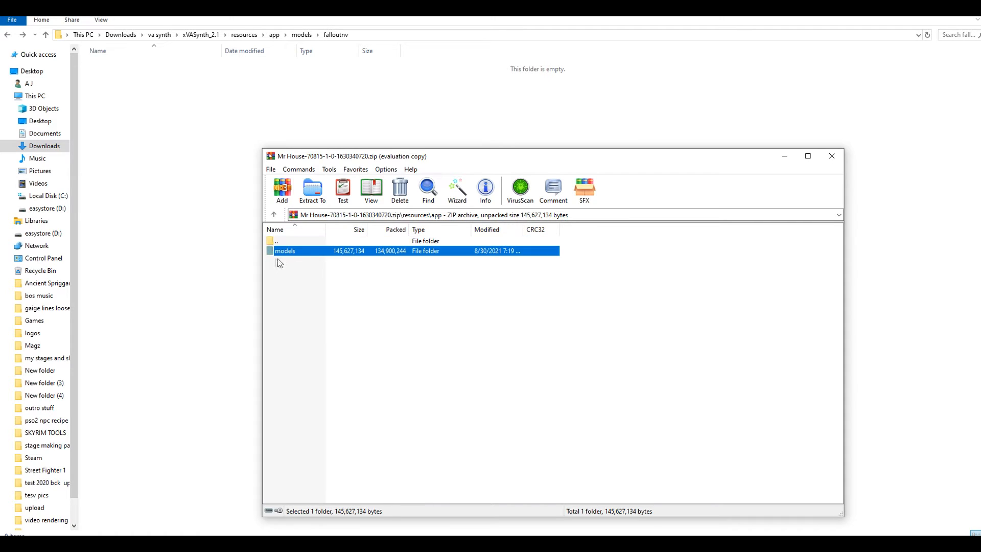
pyautogui.doubleClick(285, 251)
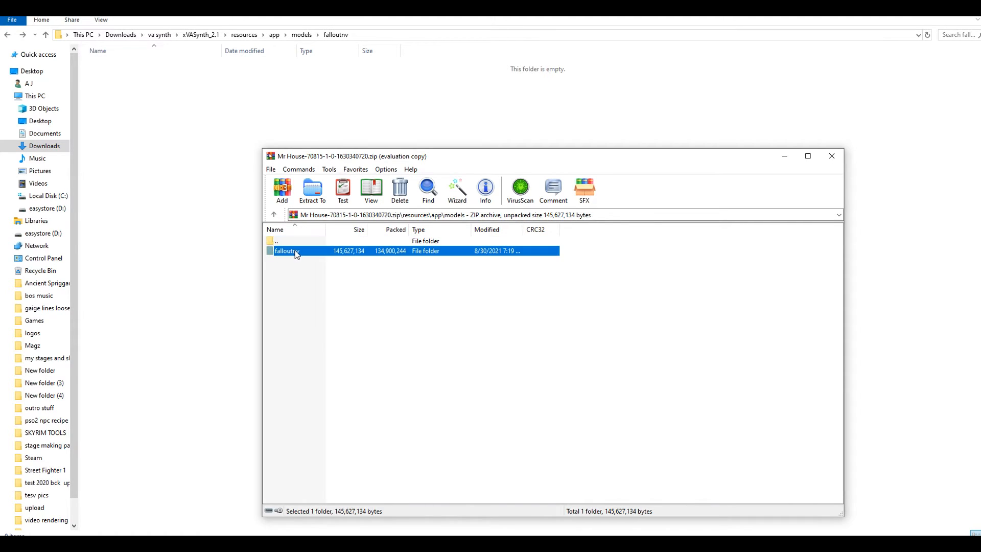
pyautogui.doubleClick(287, 251)
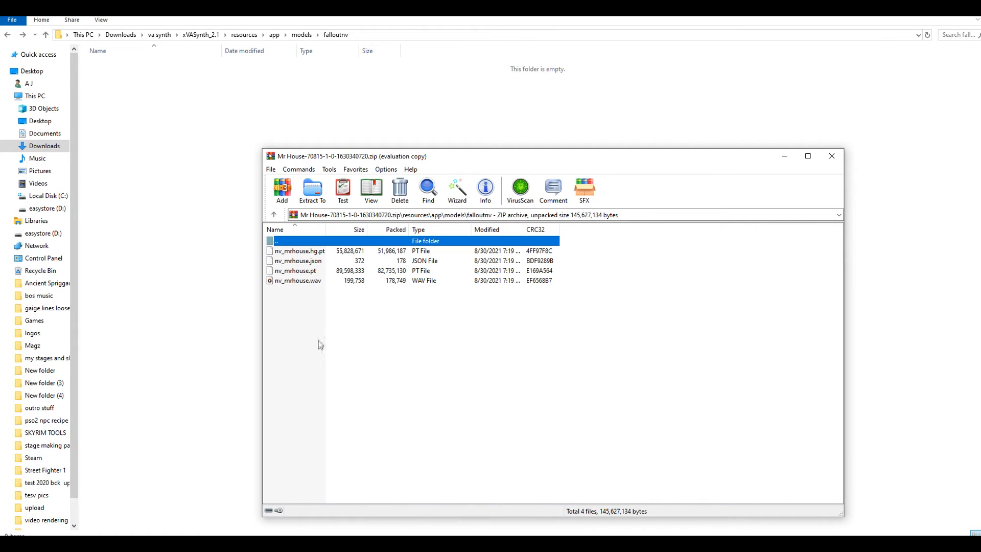
pyautogui.press('ctrl+a')
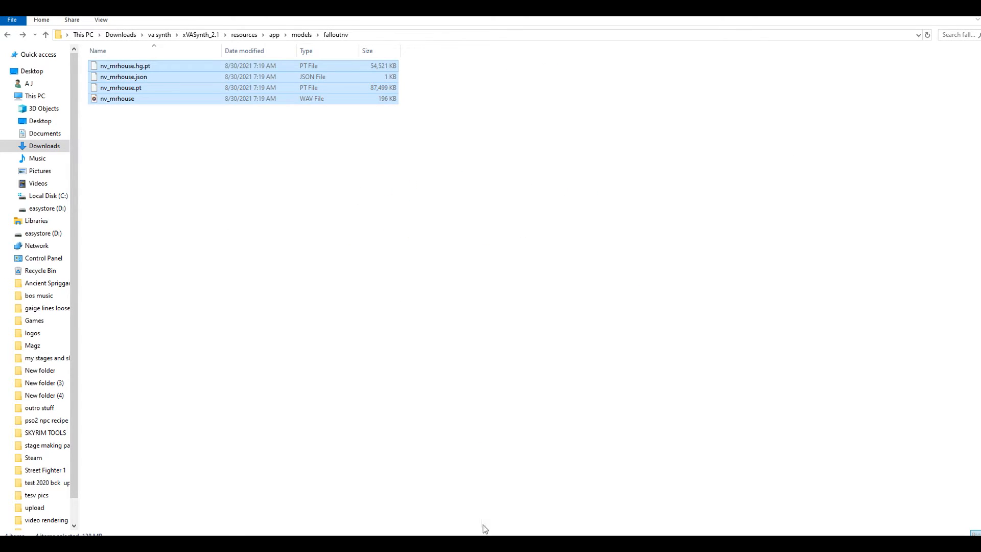
pyautogui.moveTo(524, 395)
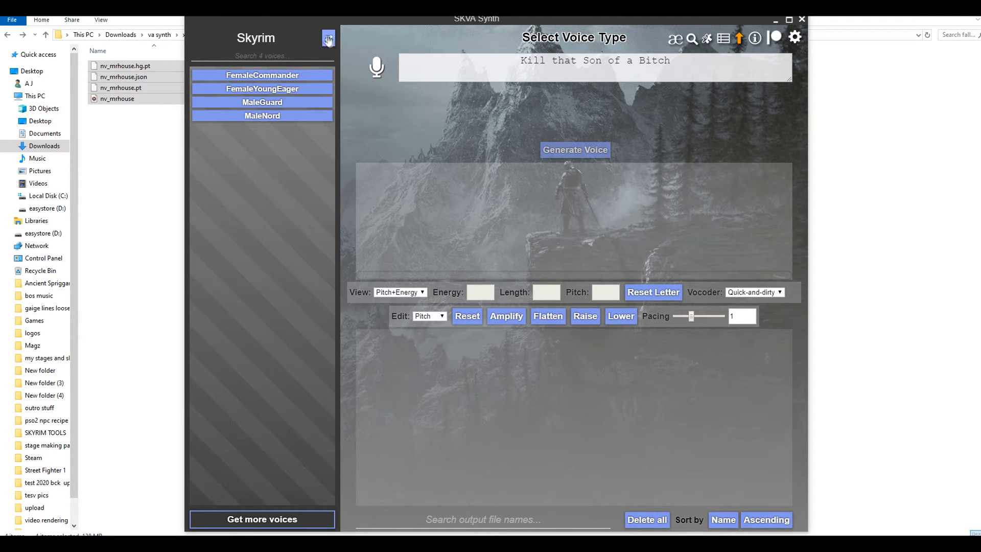
# Switch xVASynth from Skyrim to Fallout New Vegas, which reports no models found
pyautogui.click(328, 38)
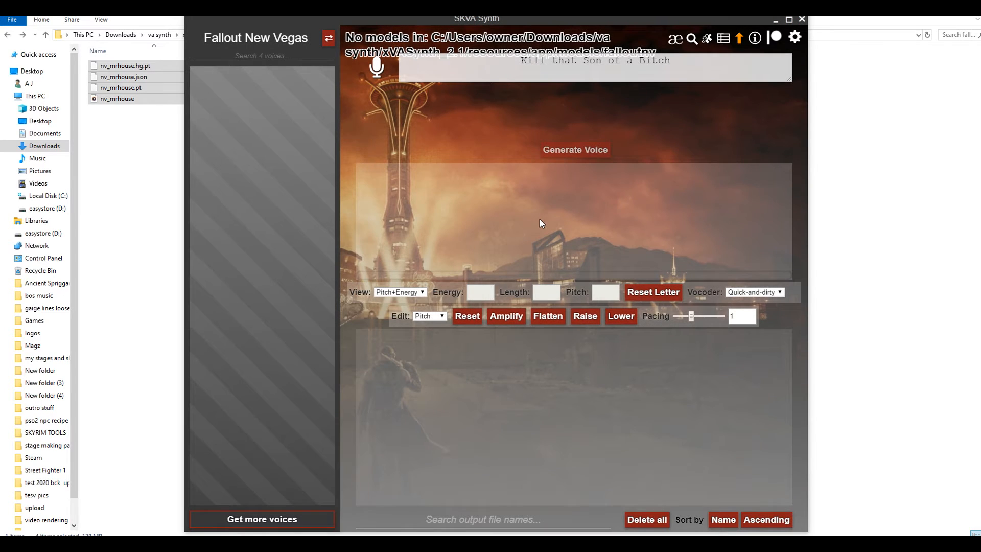
pyautogui.moveTo(278, 118)
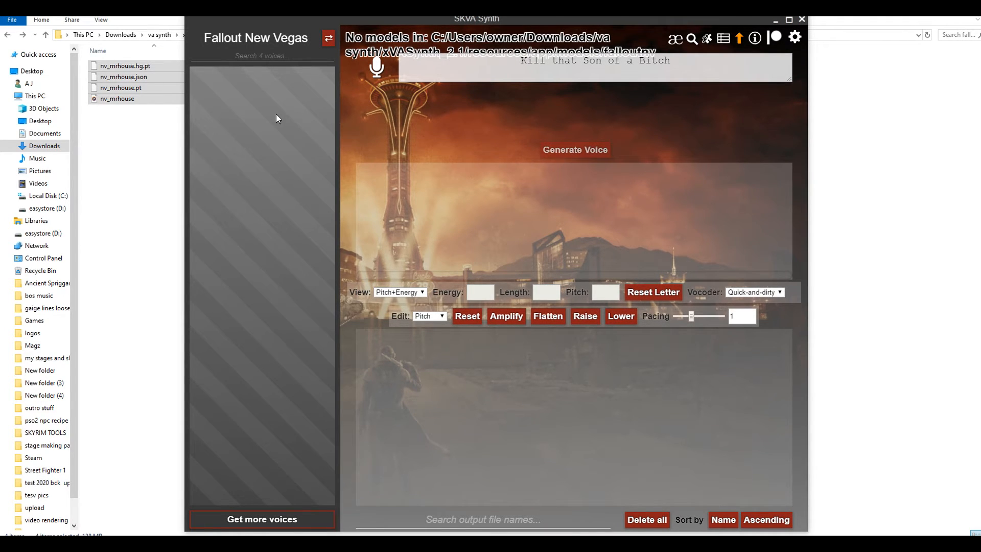
pyautogui.moveTo(272, 148)
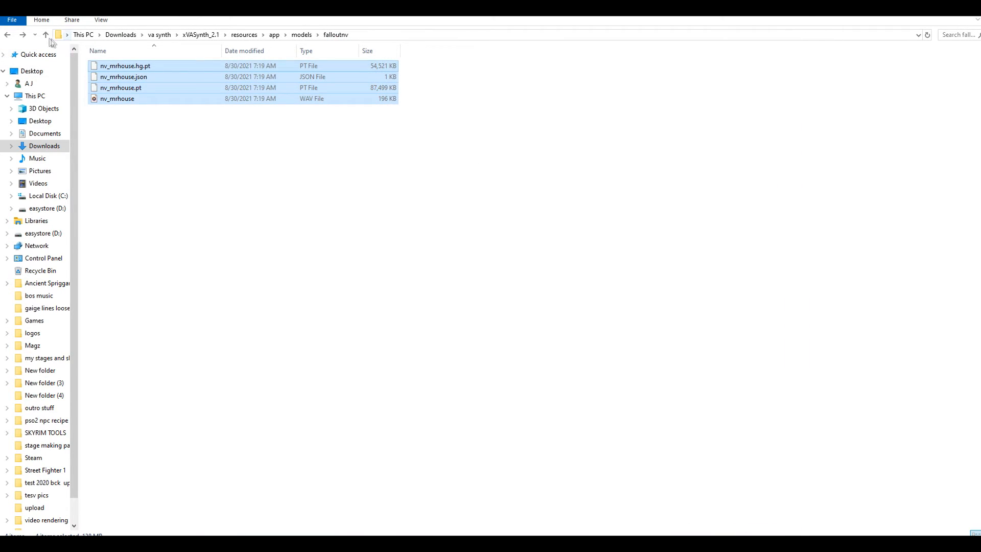
# Go up to xVASynth_2.1 and relaunch xVASynth.exe so it picks up the Mr. House model
pyautogui.click(45, 34)
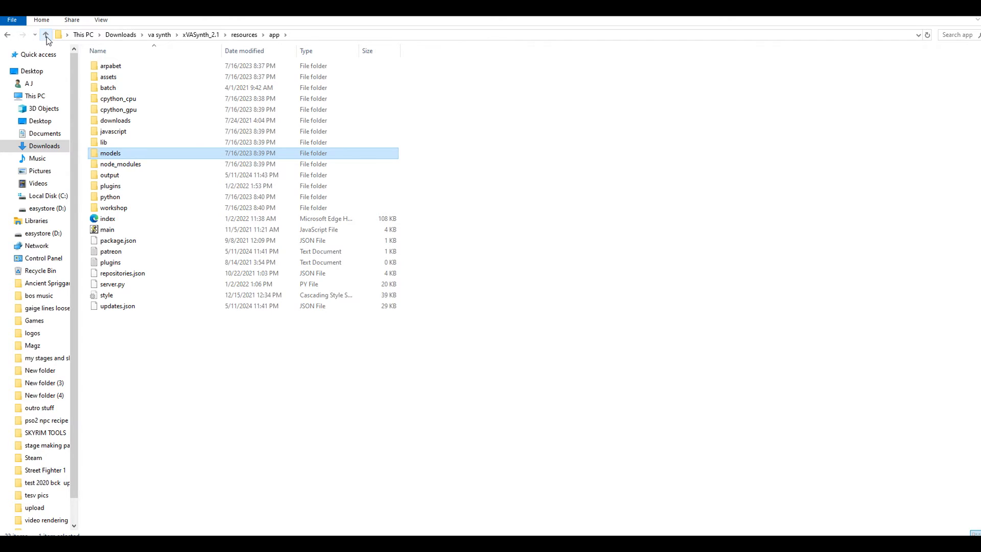
pyautogui.click(45, 35)
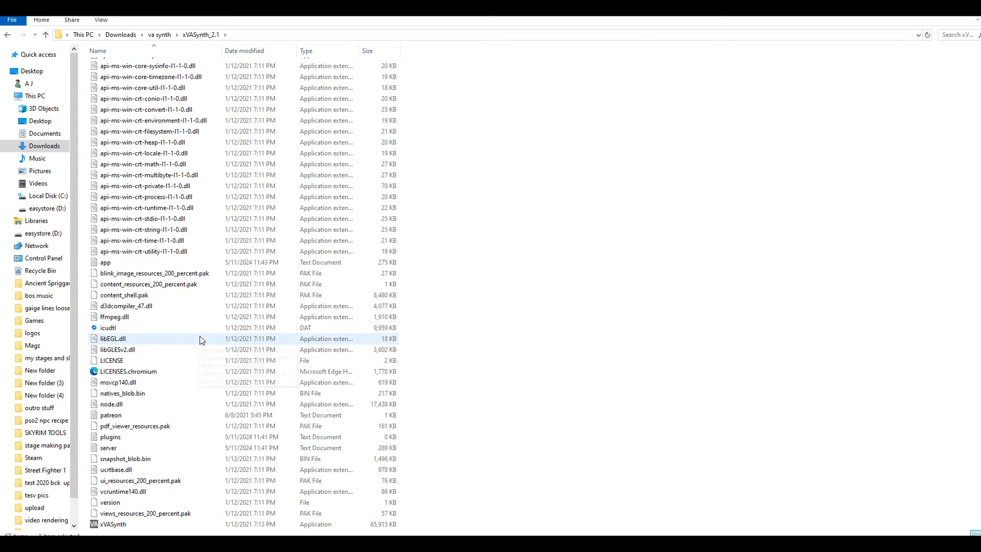
pyautogui.click(111, 524)
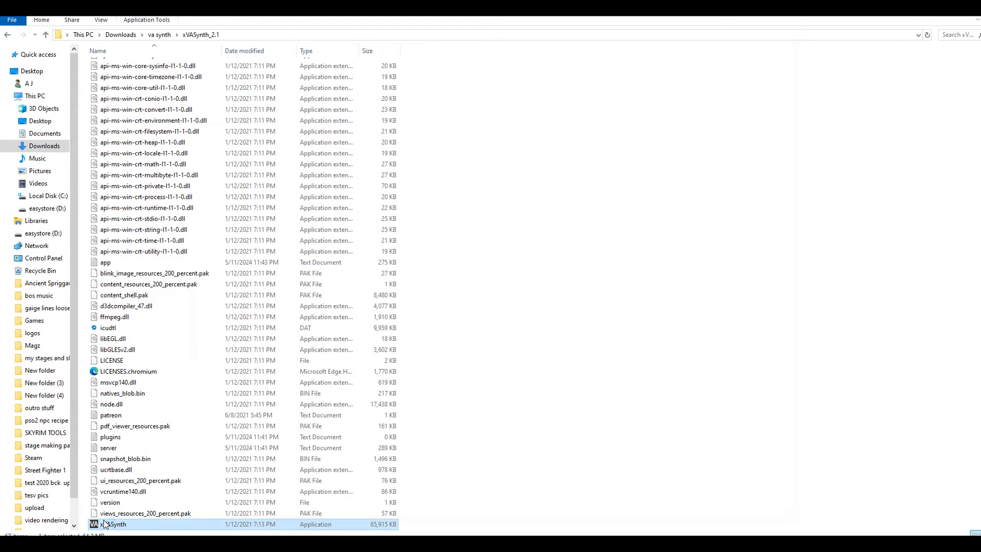
pyautogui.doubleClick(112, 523)
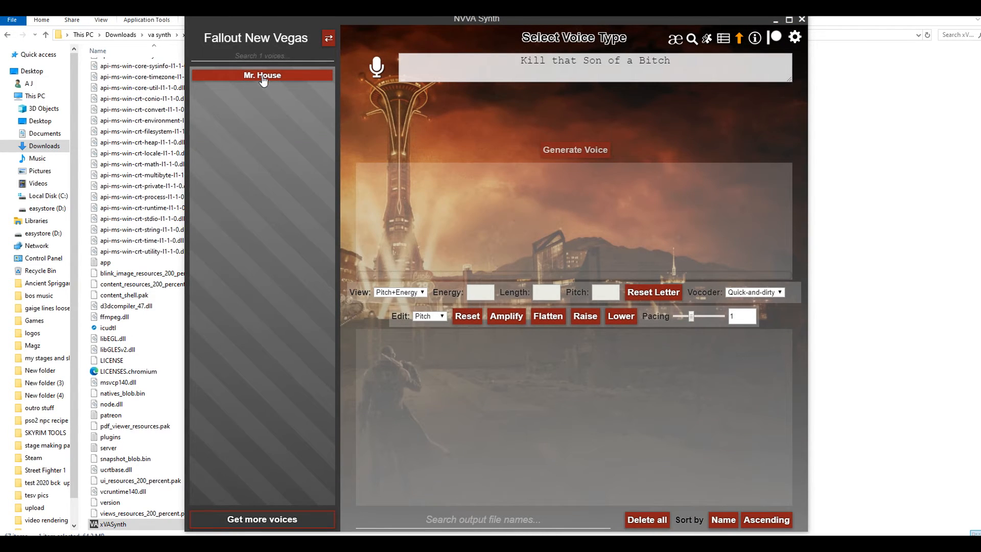
pyautogui.moveTo(262, 100)
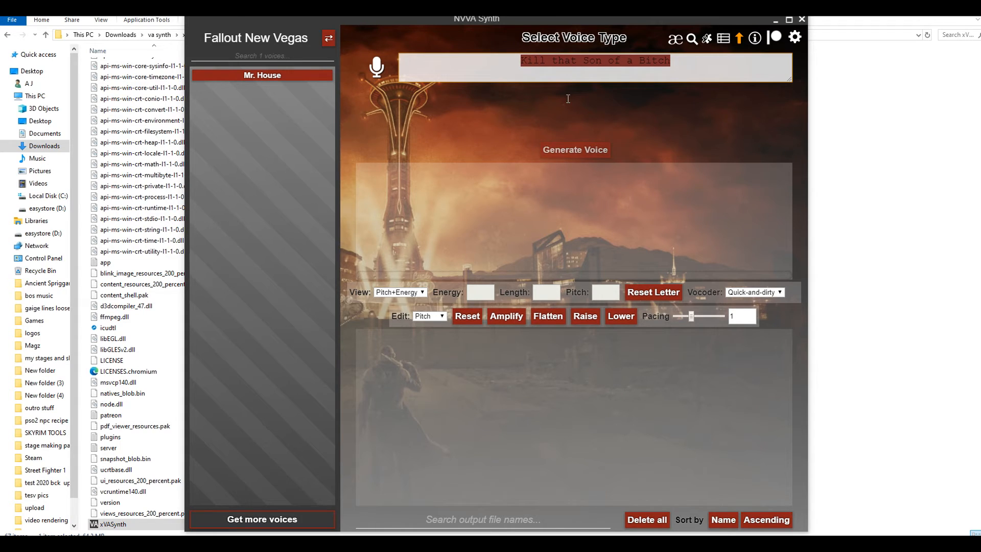
# Enter 'Hi I am Mister House' in the xVASynth input box
pyautogui.write('Hi')
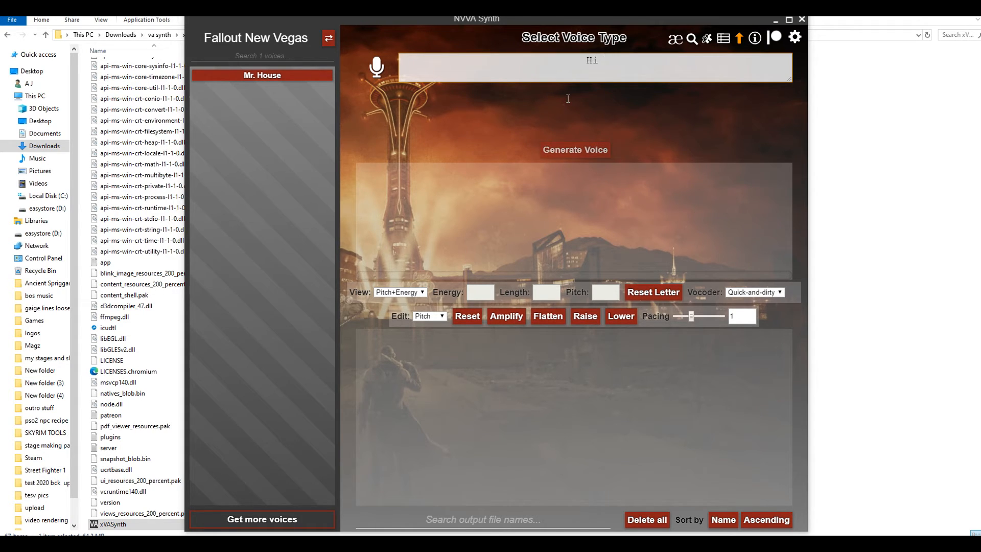
pyautogui.write('I a')
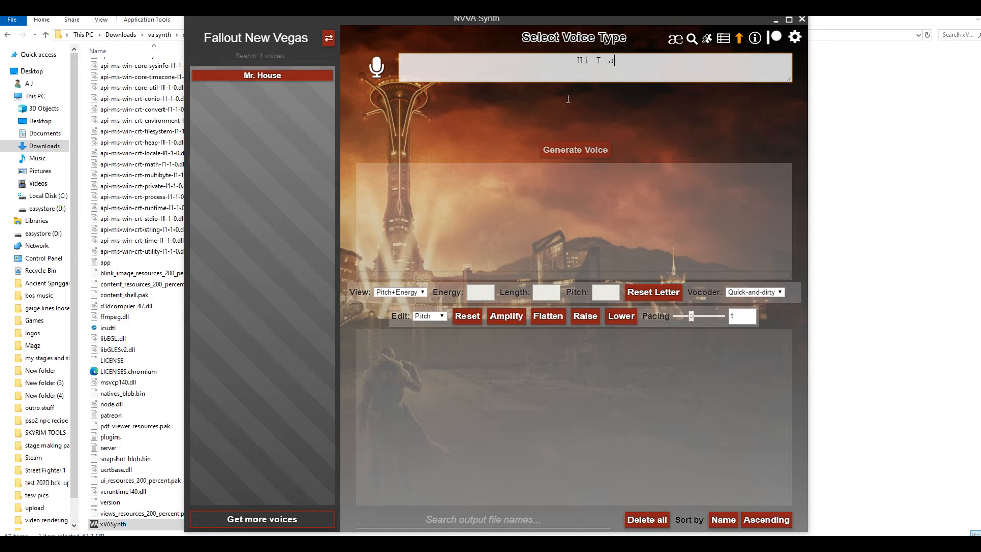
pyautogui.write('m')
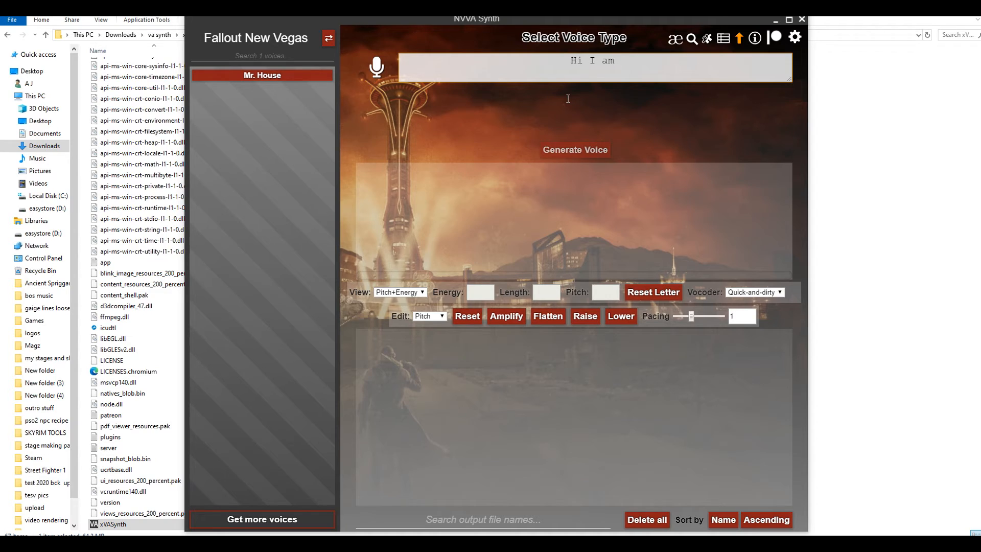
pyautogui.write('Mister')
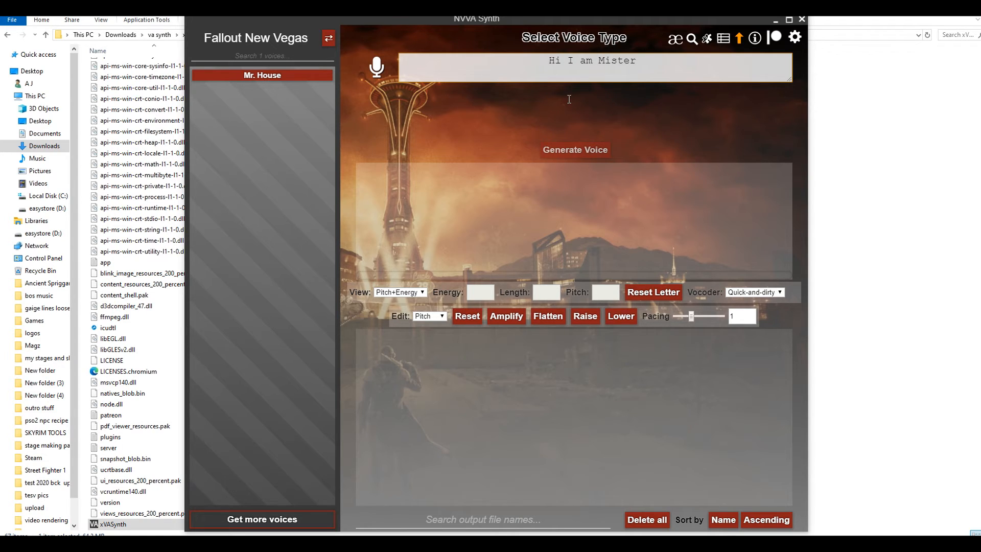
pyautogui.write('HHouse')
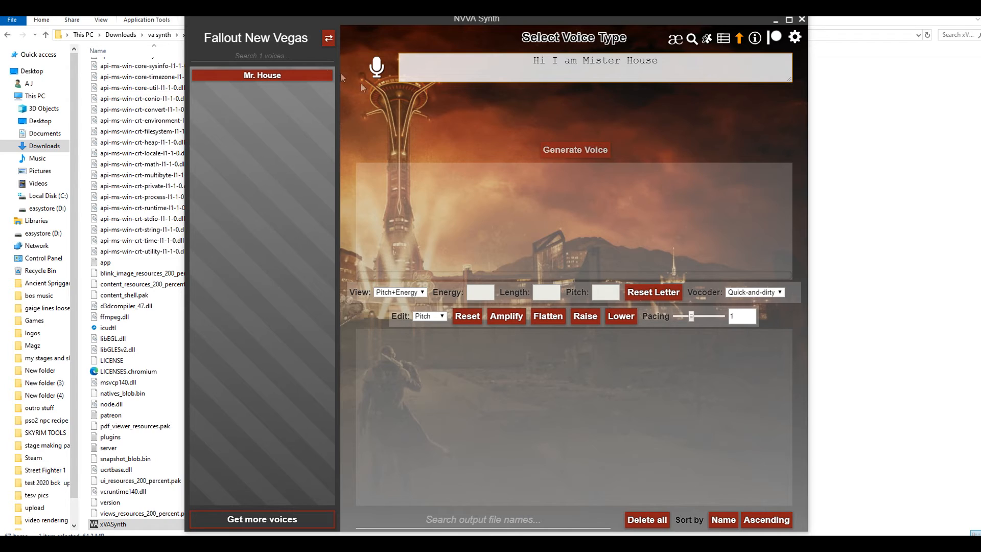
# Select Mr. House, load its voice model, and generate speech for the line
pyautogui.click(262, 75)
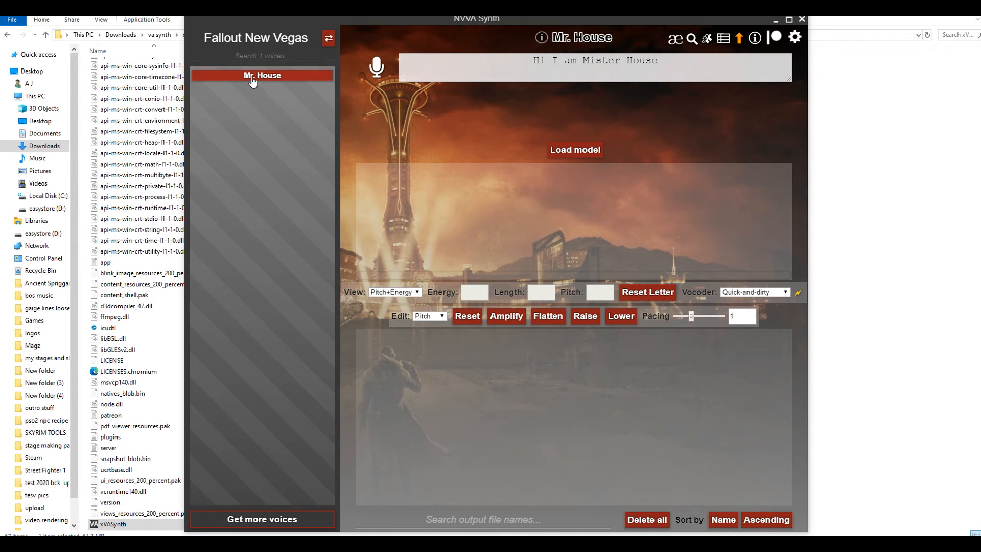
pyautogui.moveTo(279, 93)
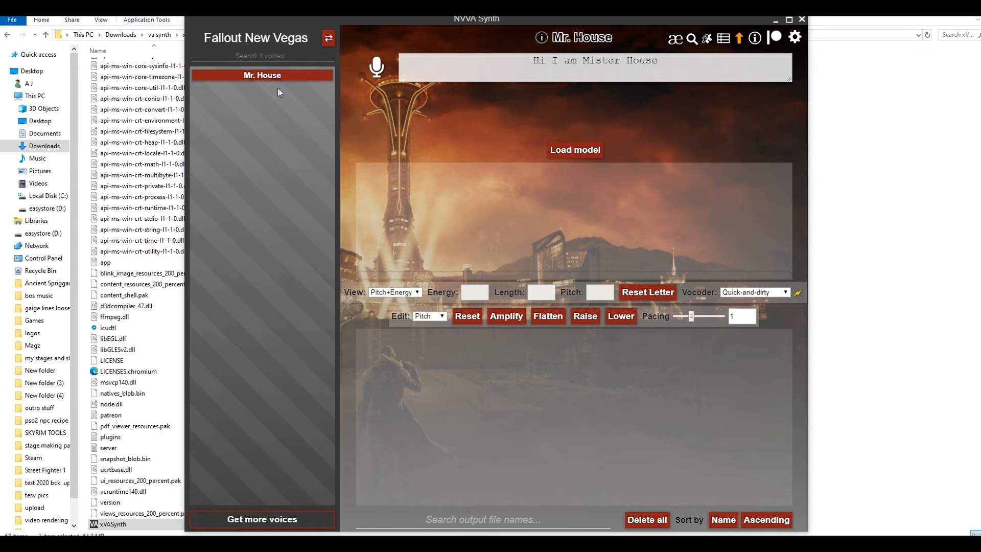
pyautogui.click(574, 150)
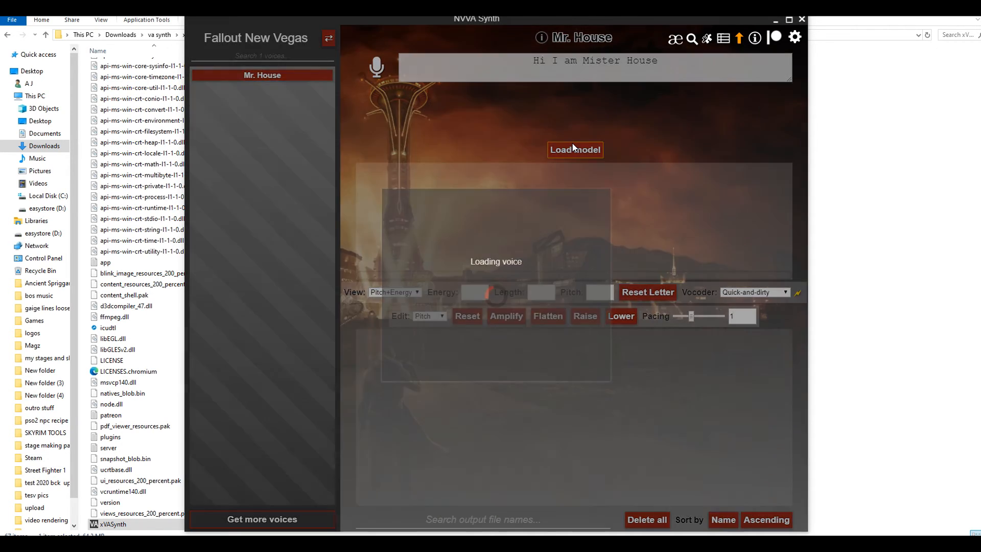
pyautogui.click(575, 150)
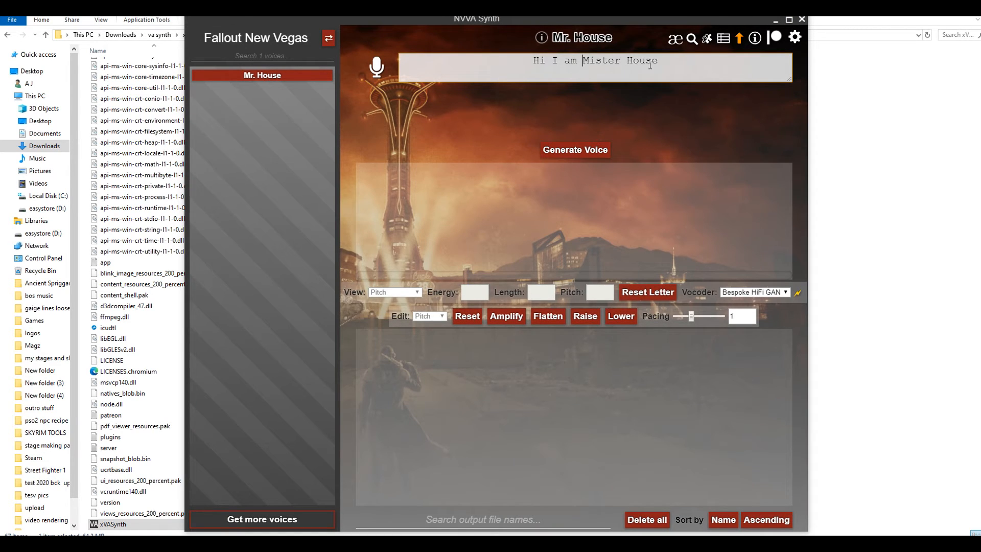
pyautogui.click(574, 150)
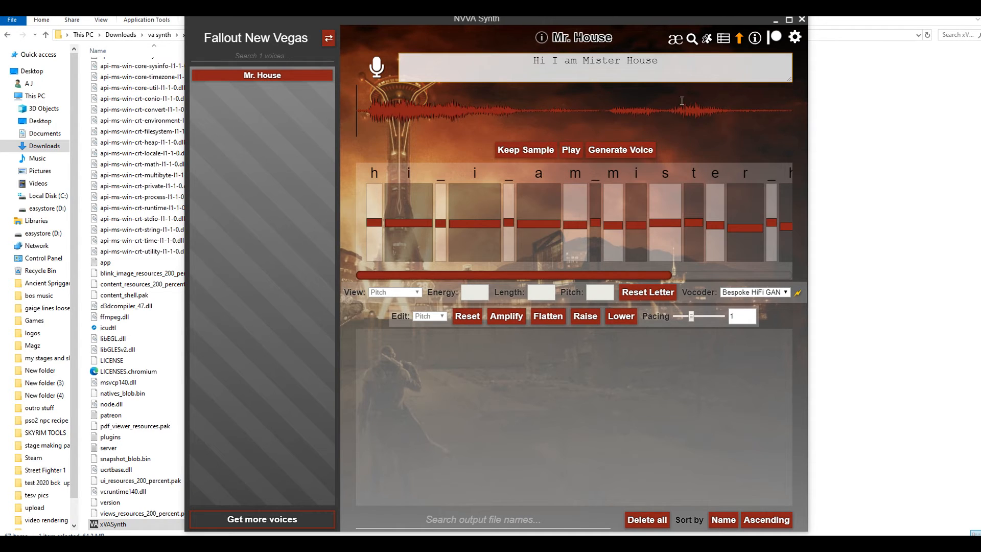
pyautogui.moveTo(571, 152)
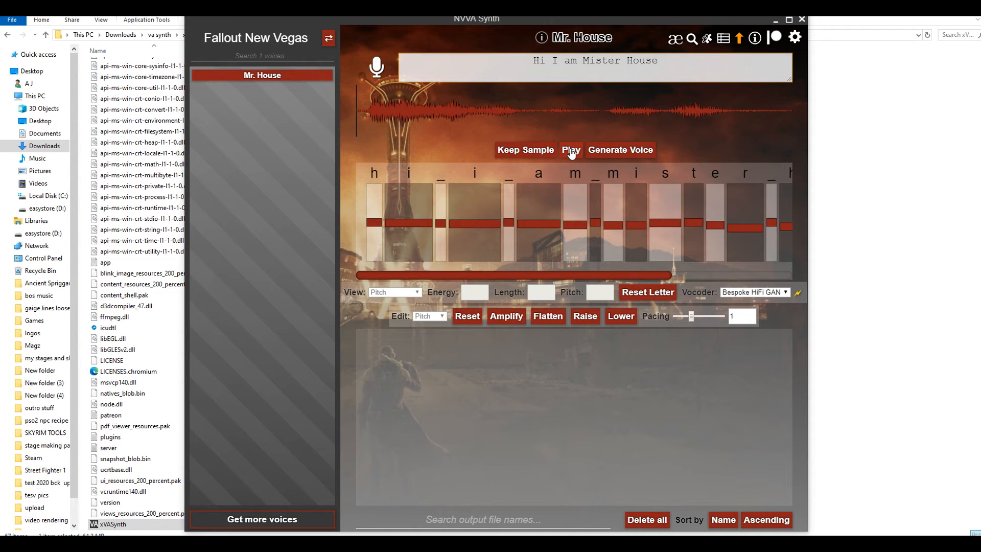
# Play back the generated clip, keep it as a file, and open its output folder
pyautogui.click(570, 149)
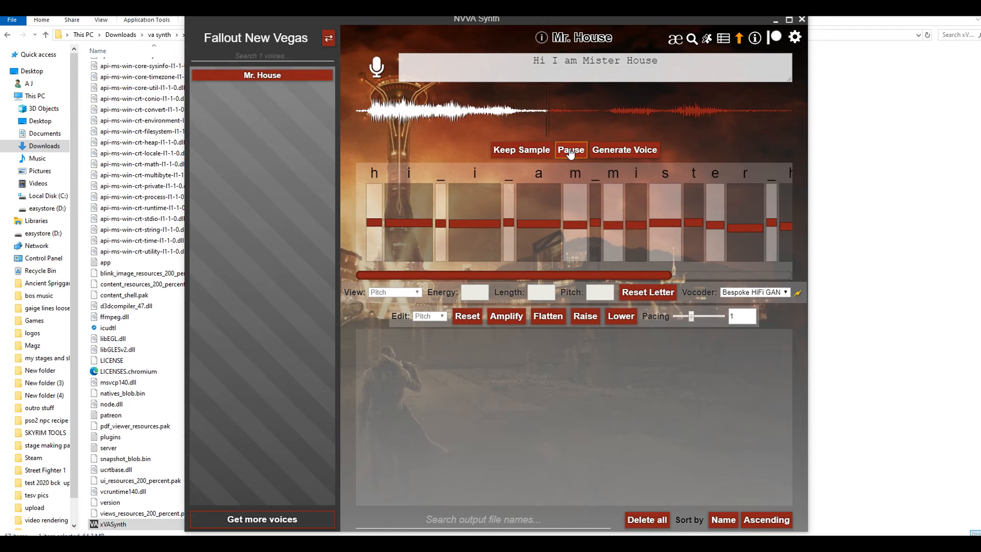
pyautogui.click(570, 149)
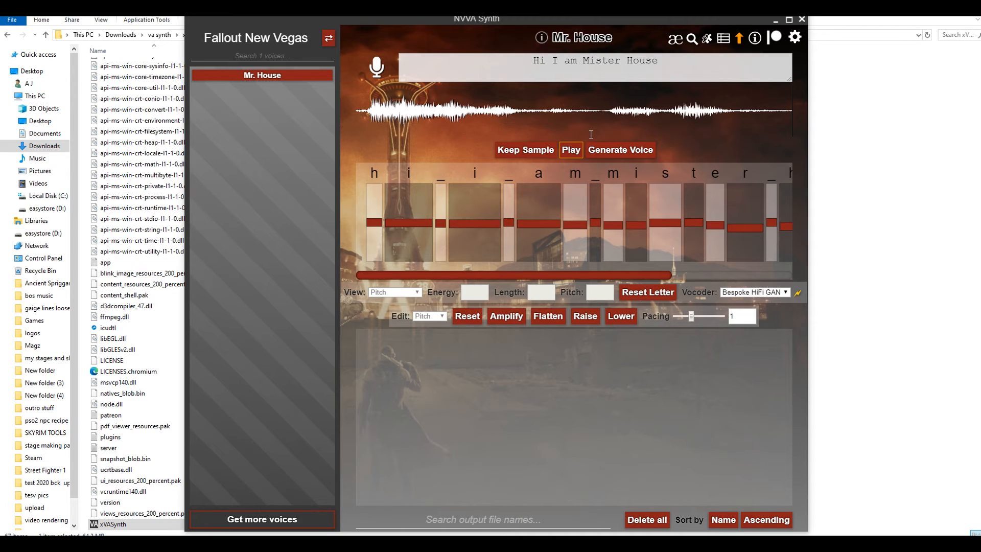
pyautogui.moveTo(705, 158)
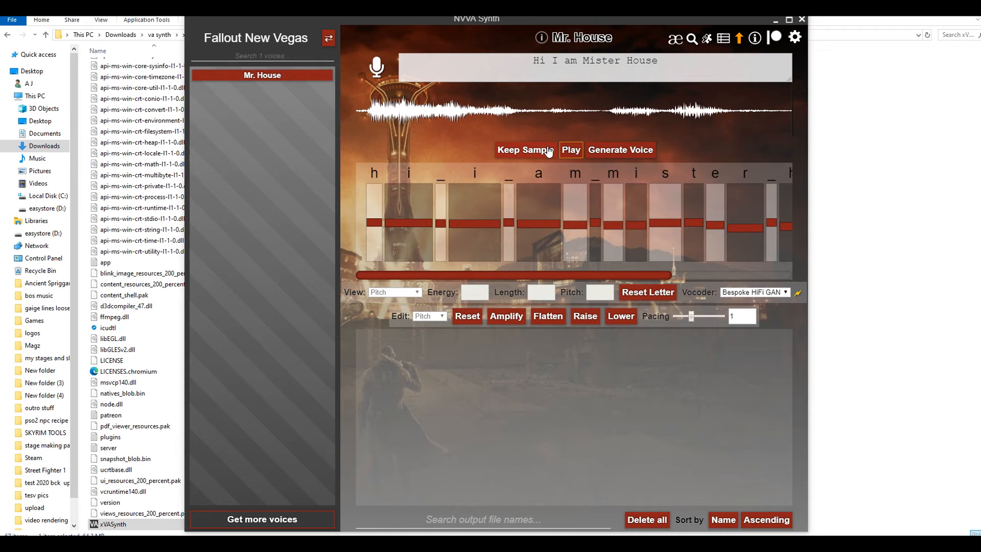
pyautogui.click(526, 150)
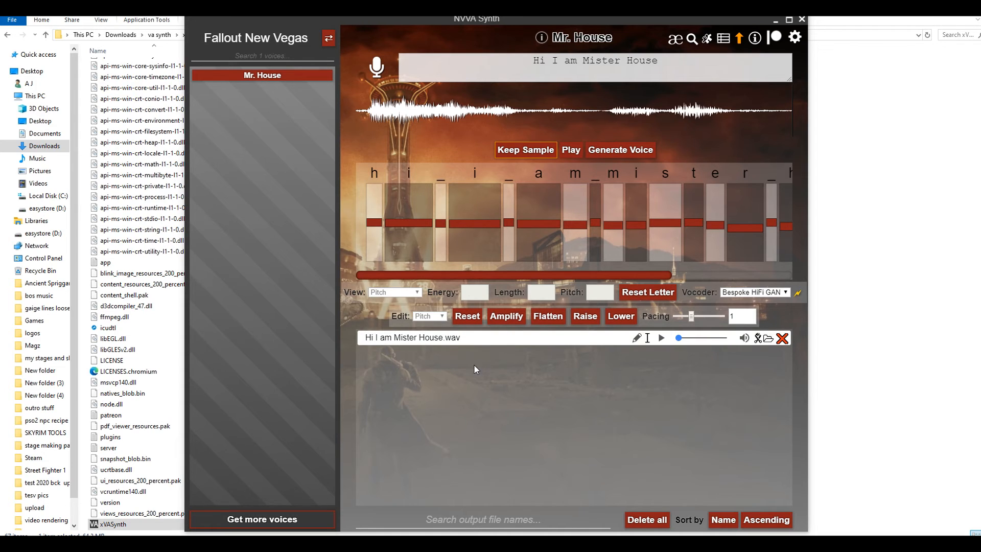
pyautogui.click(661, 338)
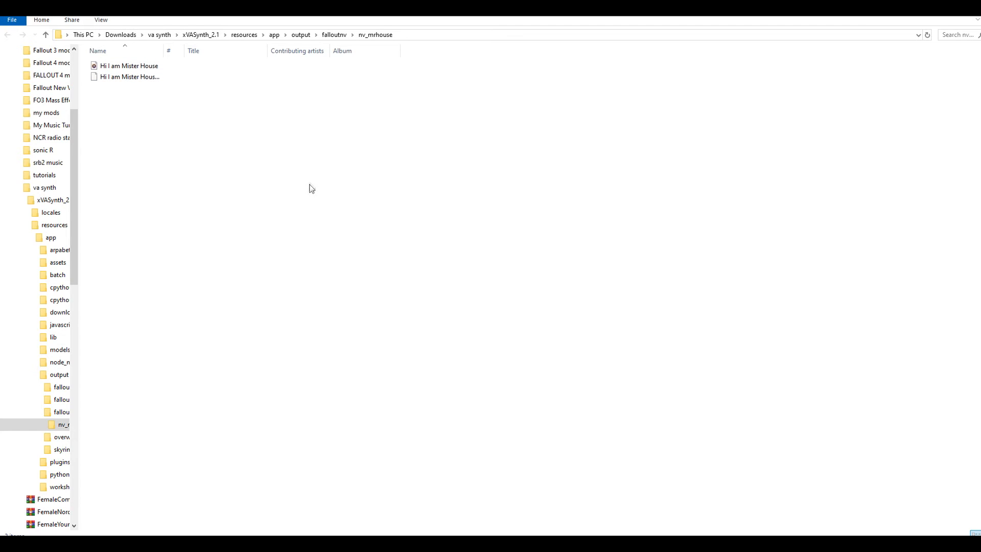
pyautogui.moveTo(573, 330)
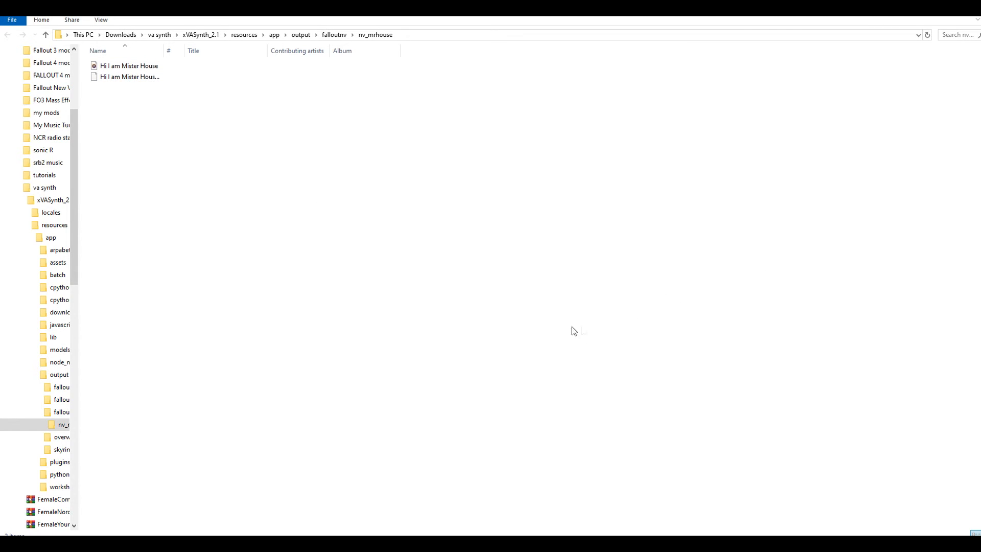
pyautogui.moveTo(540, 323)
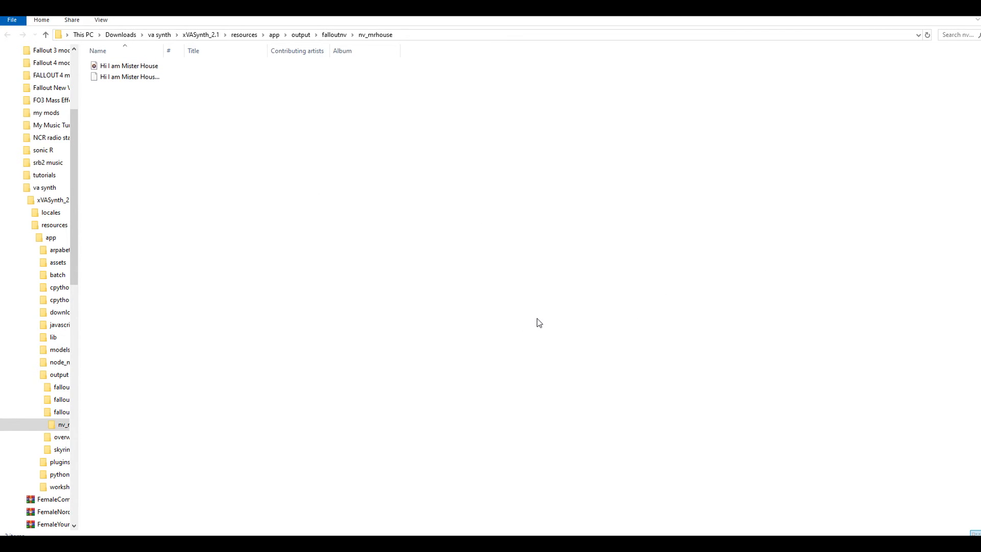
pyautogui.moveTo(552, 331)
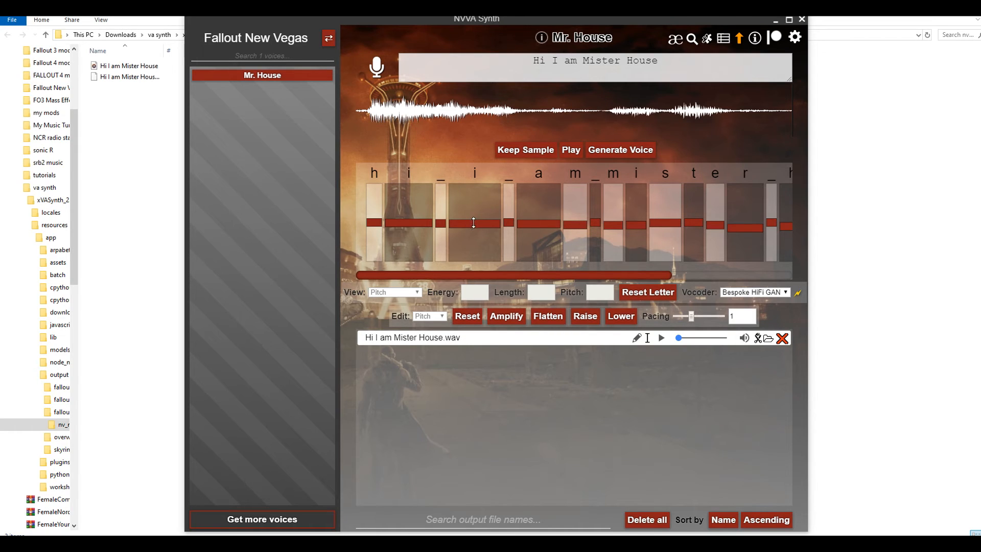
pyautogui.moveTo(686, 241)
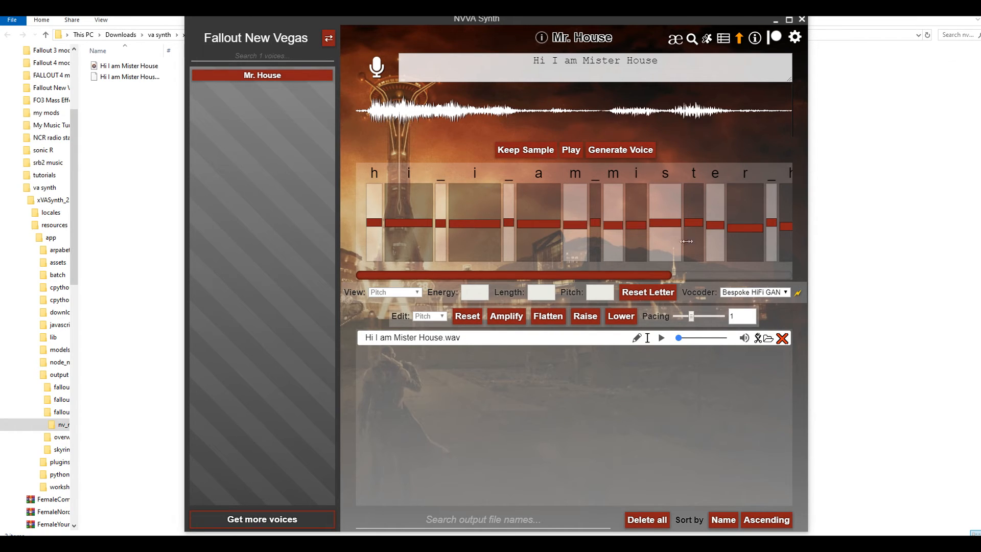
pyautogui.moveTo(694, 240)
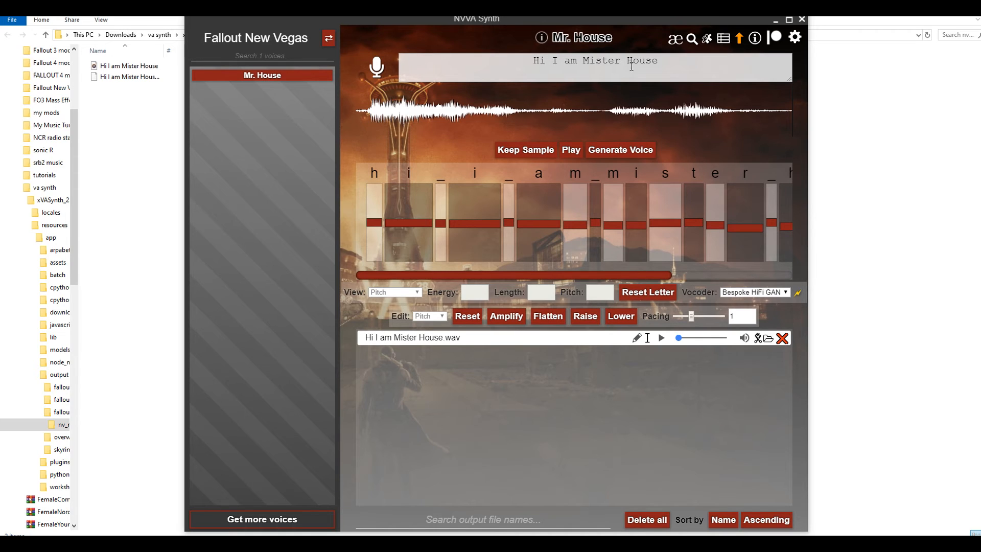
pyautogui.moveTo(669, 75)
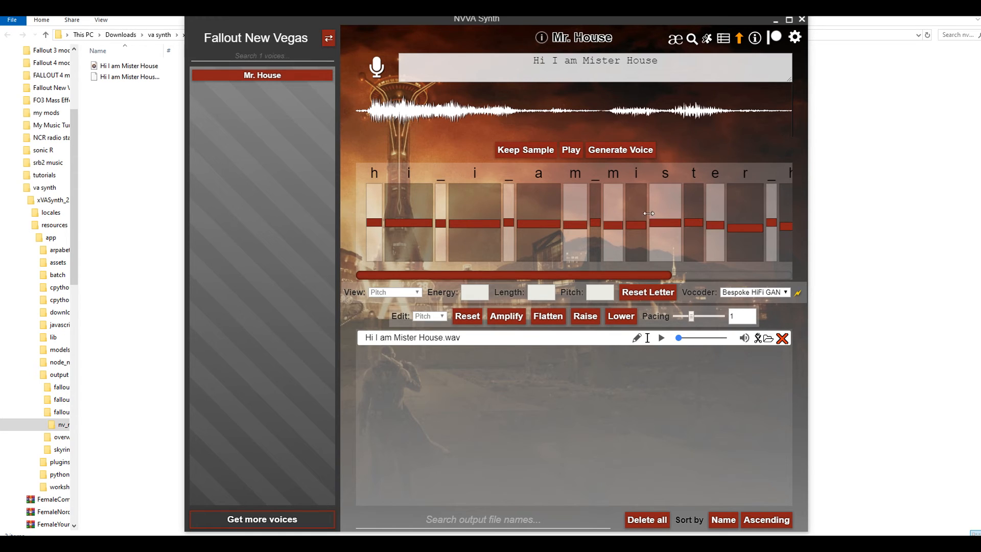
pyautogui.moveTo(741, 245)
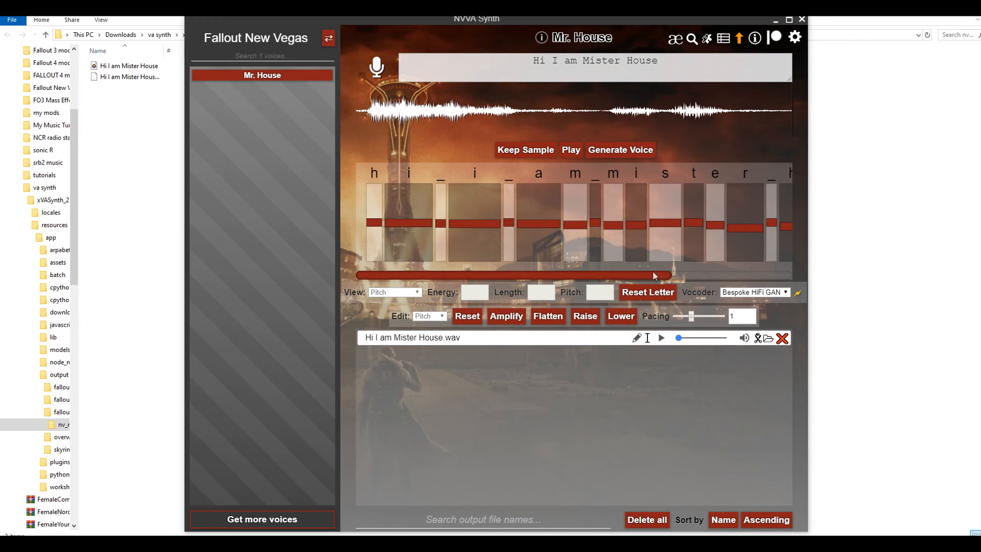
# Delete the kept 'Hi I am Mister House.wav' and switch the voice game to Skyrim
pyautogui.click(781, 337)
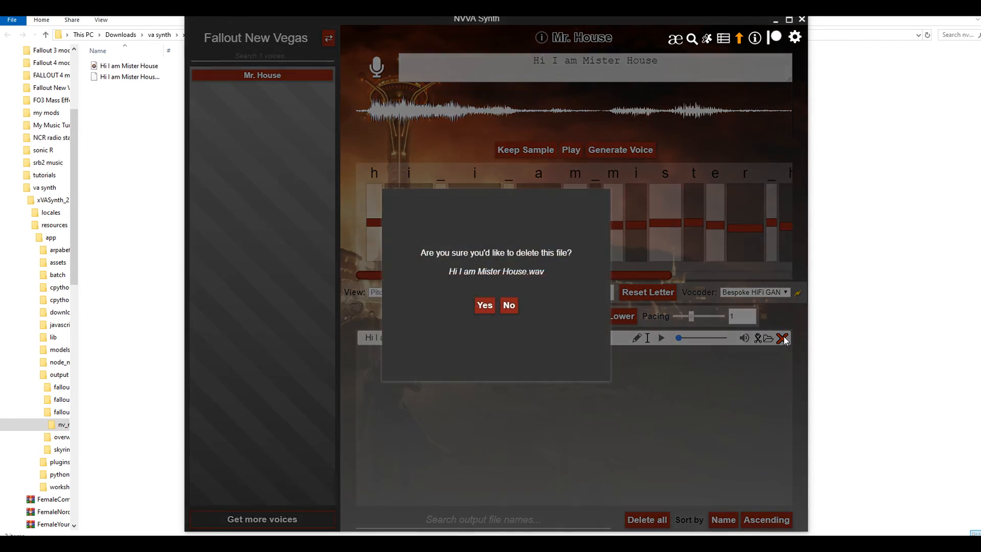
pyautogui.click(508, 306)
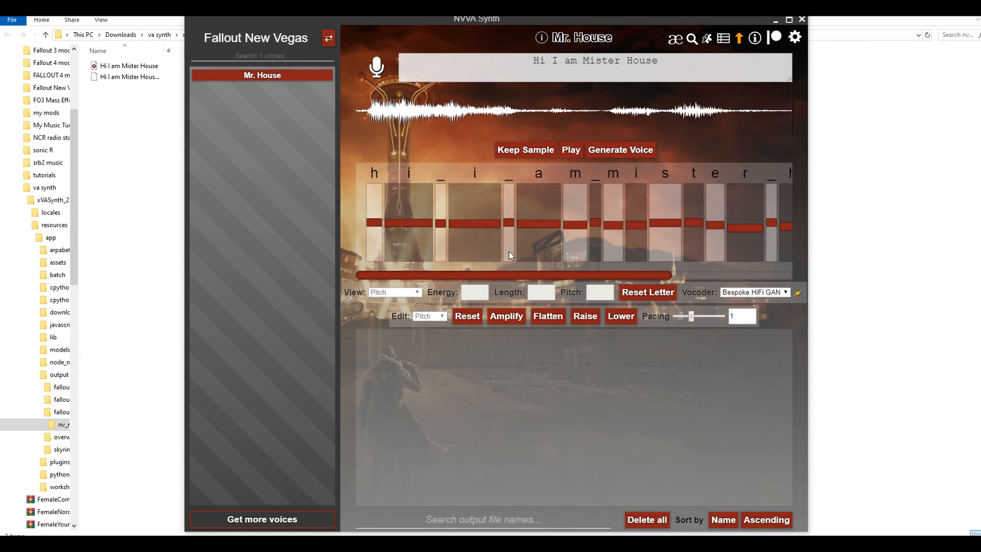
pyautogui.click(328, 39)
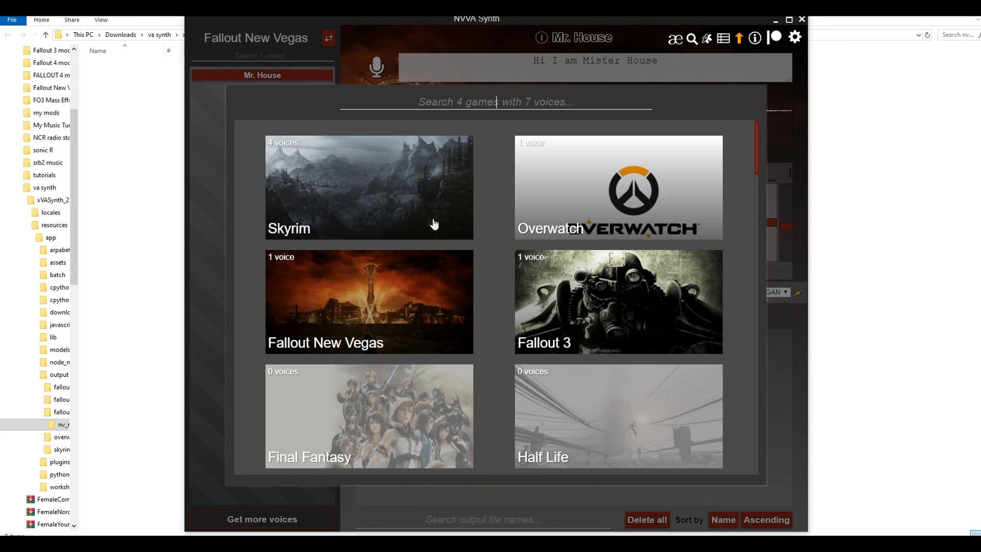
pyautogui.click(368, 187)
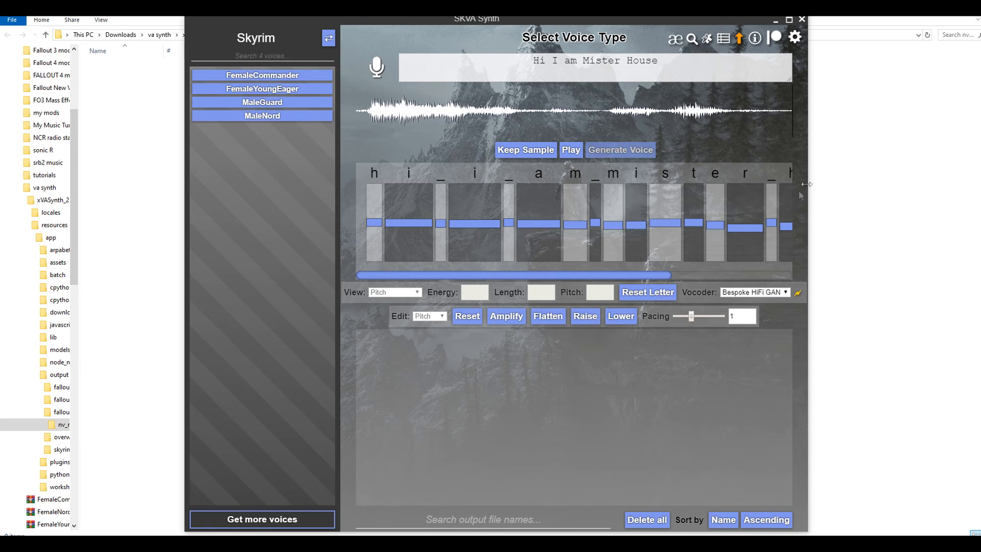
pyautogui.moveTo(864, 149)
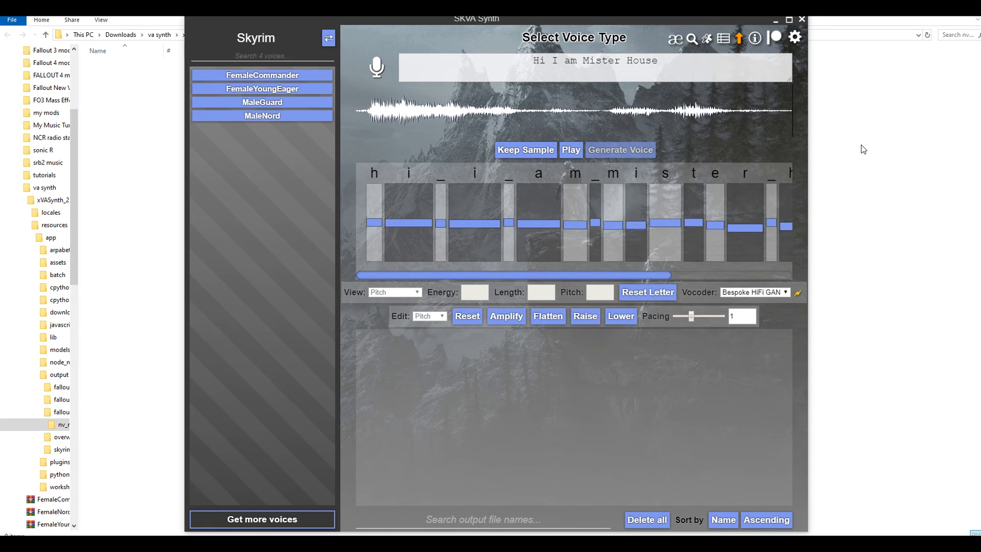